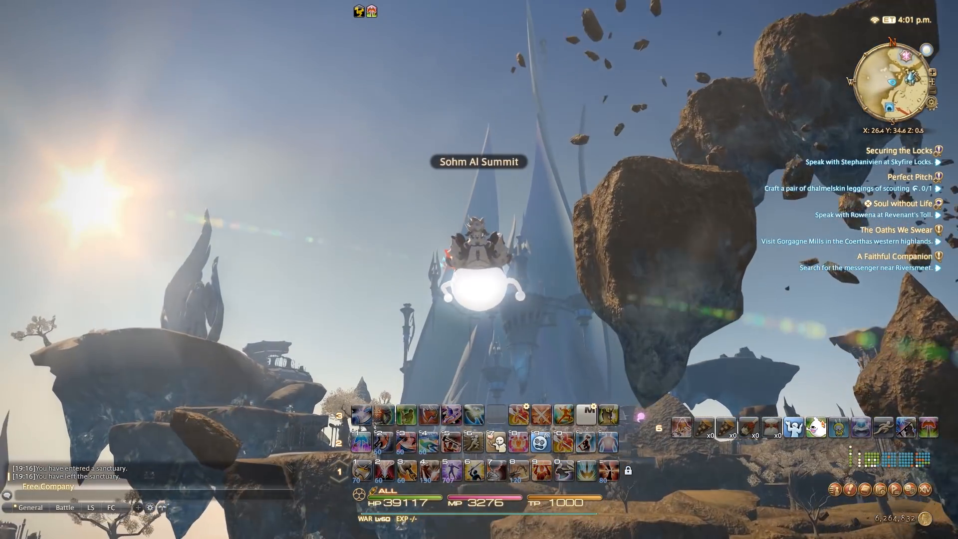
{"action": "mouse_move", "coordinate": [479, 269]}
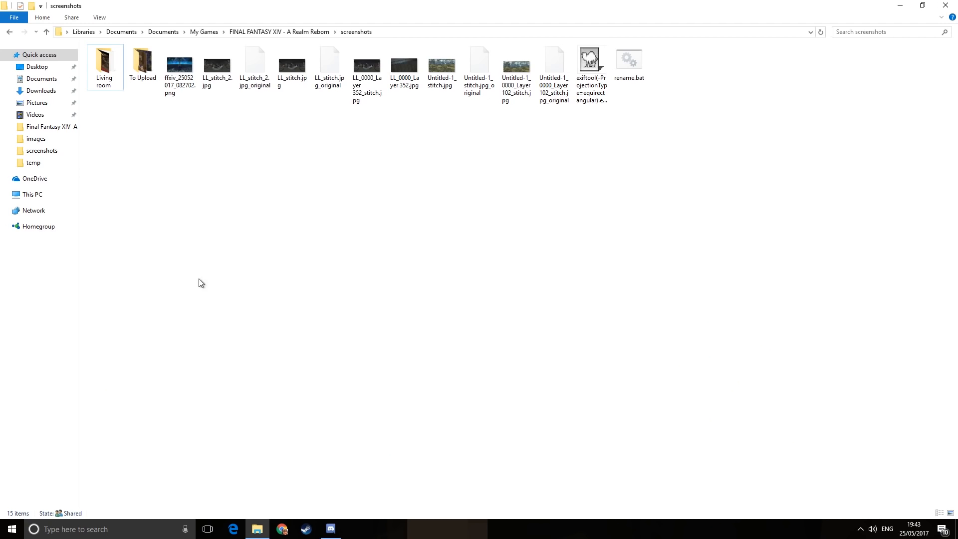
Launch VLC media player by searching 'vlc' from the Start menu
{"action": "left_click", "coordinate": [10, 529]}
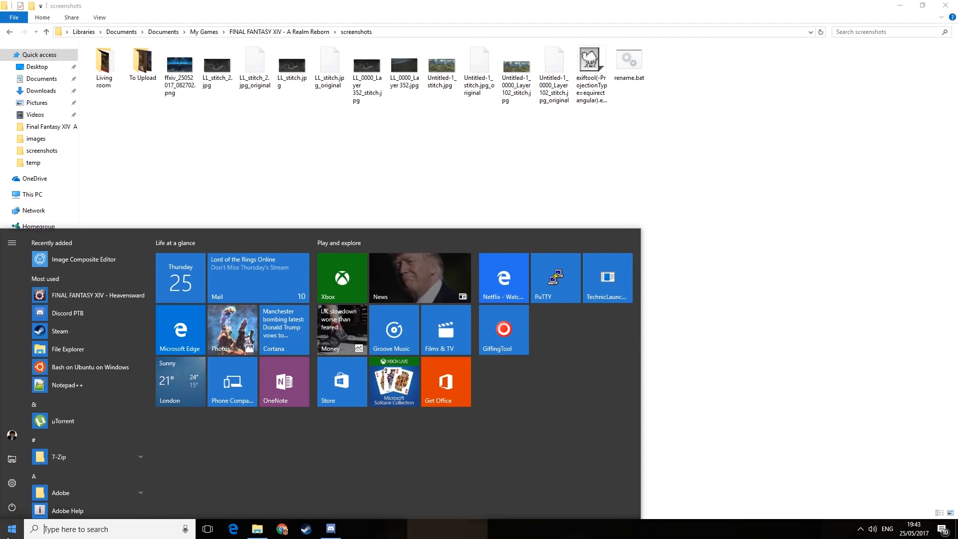
{"action": "type", "text": "v"}
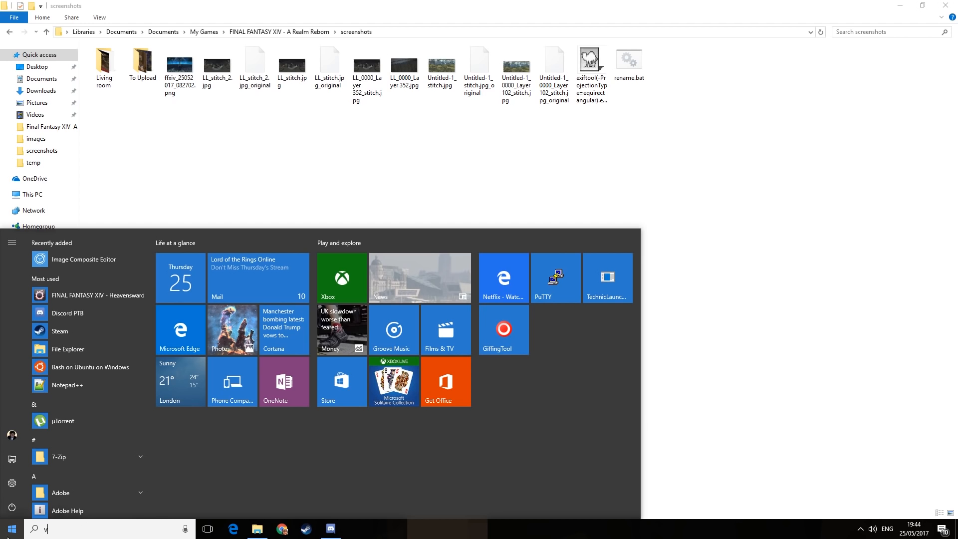
{"action": "type", "text": "lc"}
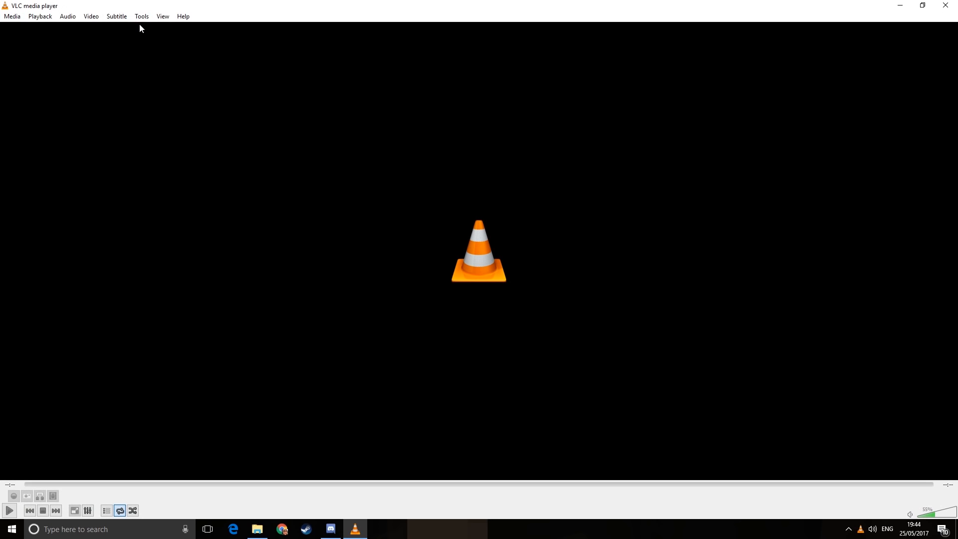
Reach the advanced preferences and show the Video > Filters settings
{"action": "left_click", "coordinate": [141, 16]}
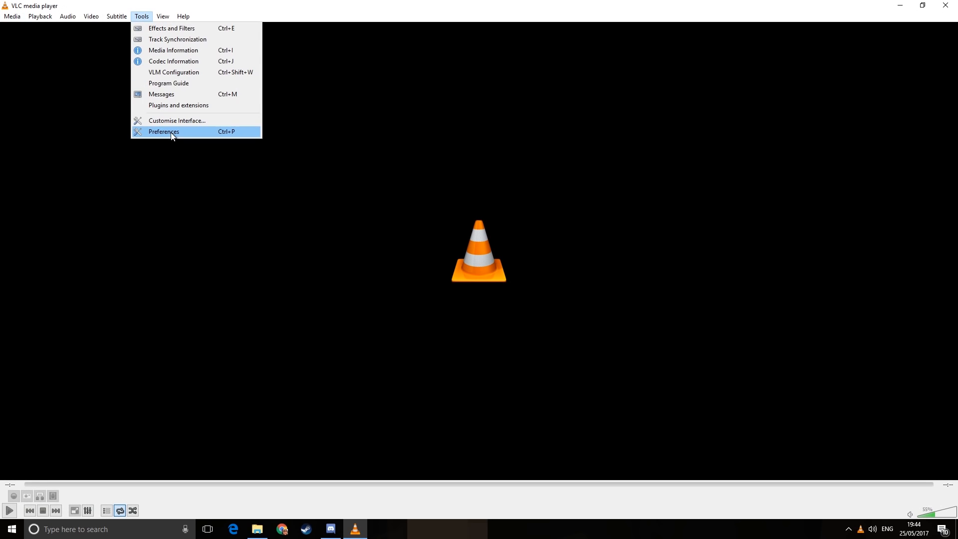
{"action": "left_click", "coordinate": [162, 132]}
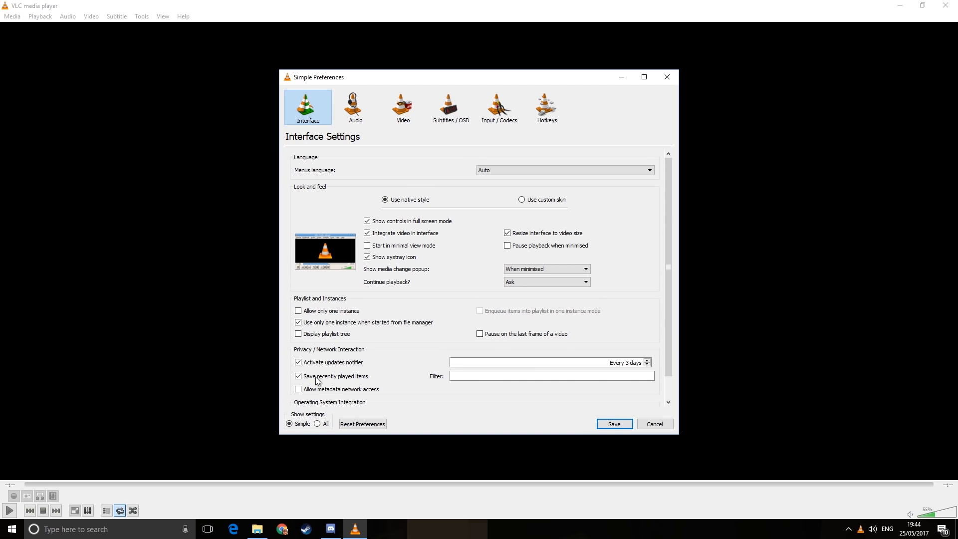
{"action": "left_click", "coordinate": [318, 425]}
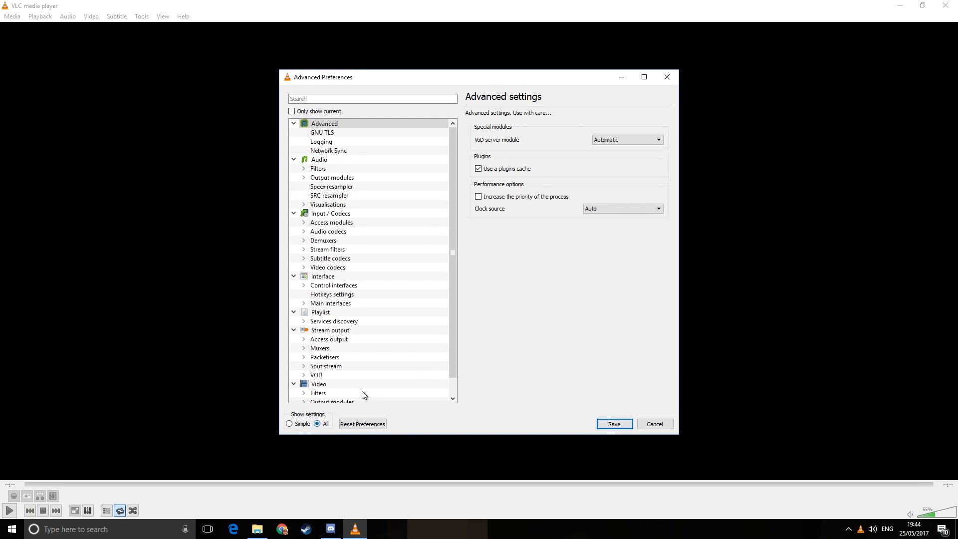
{"action": "scroll", "scroll_direction": "down", "scroll_amount": 3}
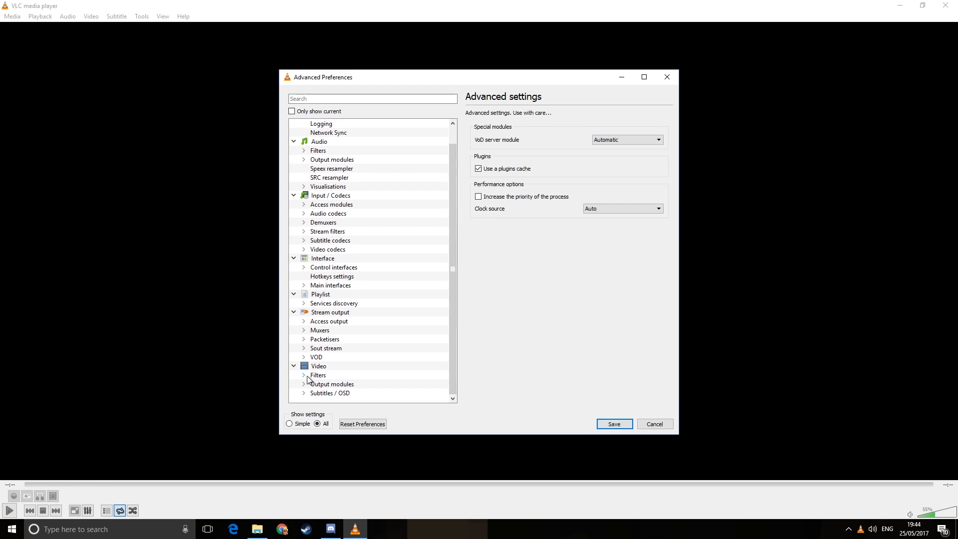
{"action": "left_click", "coordinate": [317, 375]}
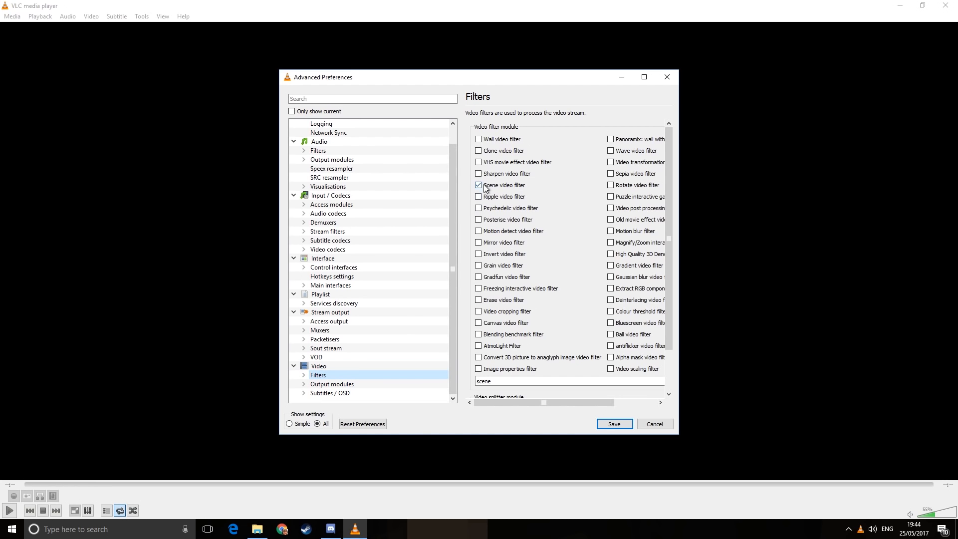
Enable the Scene video filter and set its format to bmp with prefix churning
{"action": "left_click", "coordinate": [478, 185]}
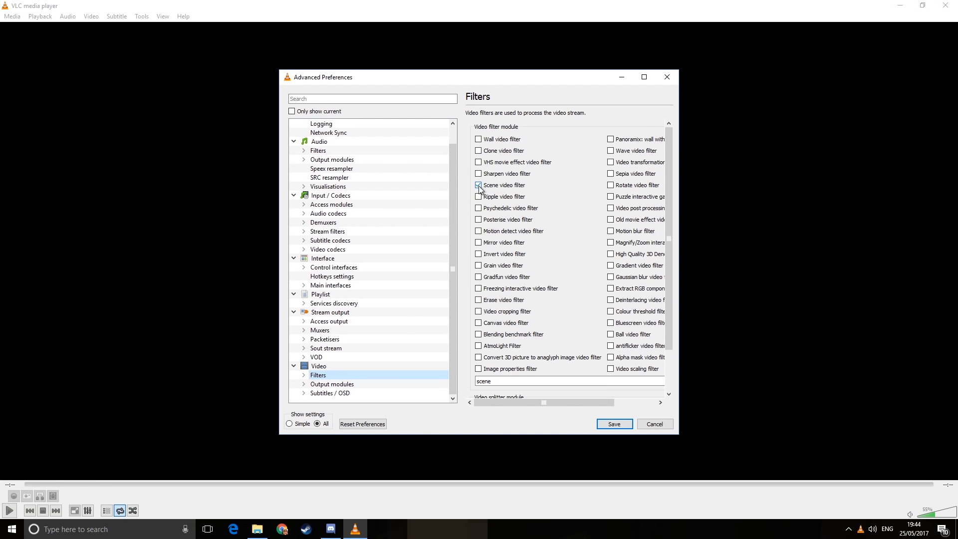
{"action": "left_click", "coordinate": [478, 185]}
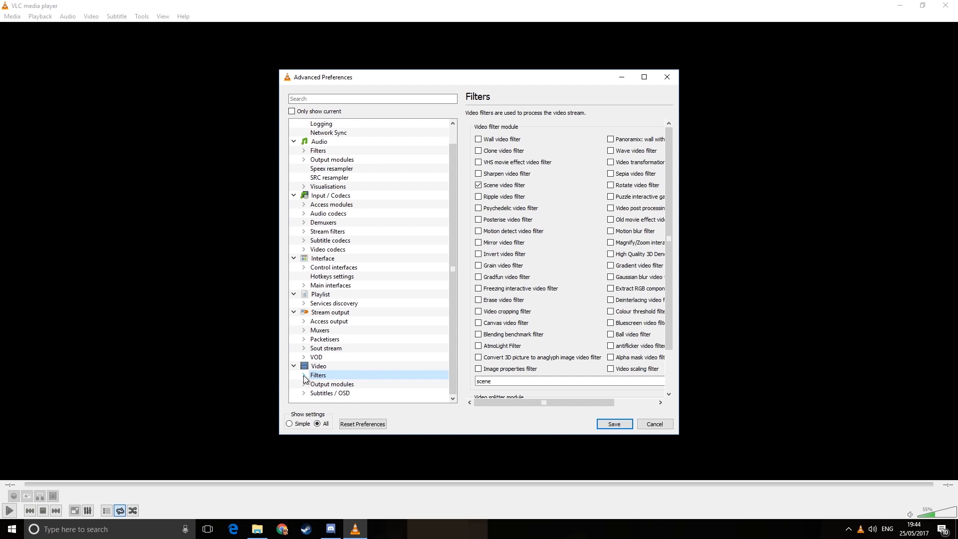
{"action": "left_click", "coordinate": [303, 375]}
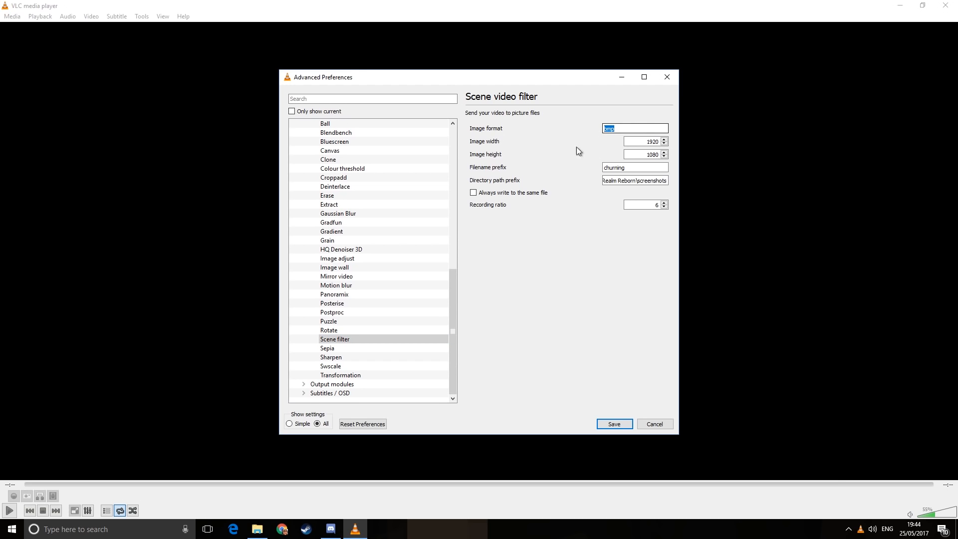
{"action": "left_click", "coordinate": [642, 154]}
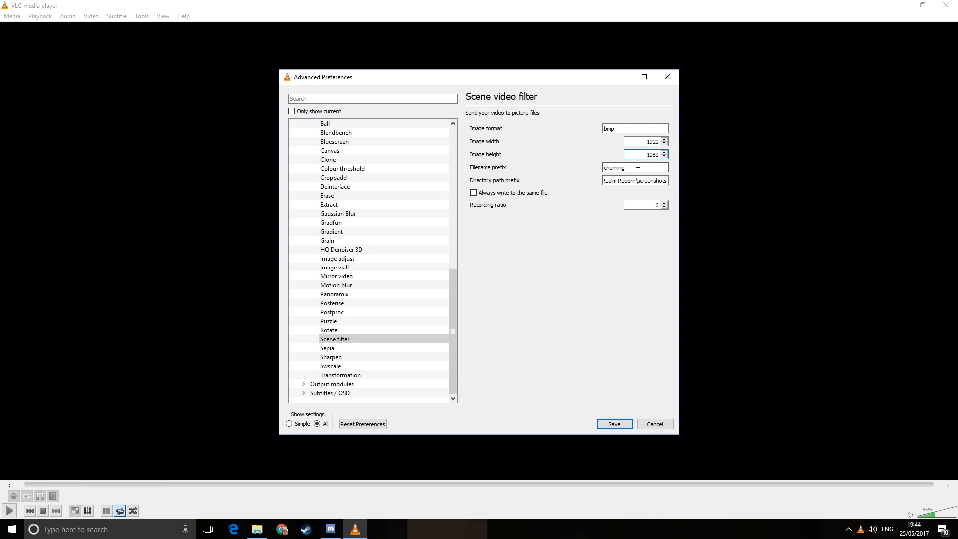
{"action": "triple_click", "coordinate": [623, 167]}
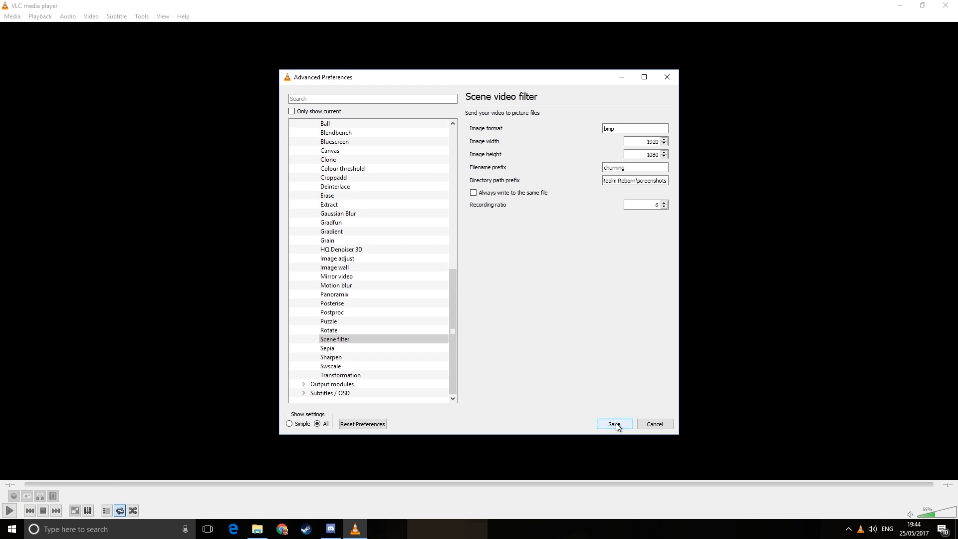
Save the filter settings and play the 19.16.31.04 Final Fantasy XIV recording to extract frames
{"action": "left_click", "coordinate": [11, 16]}
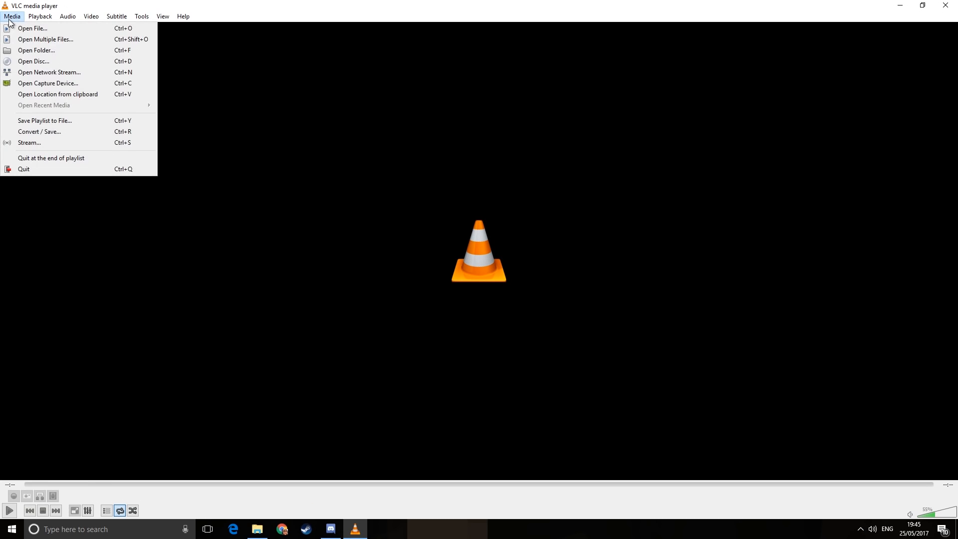
{"action": "mouse_move", "coordinate": [32, 27]}
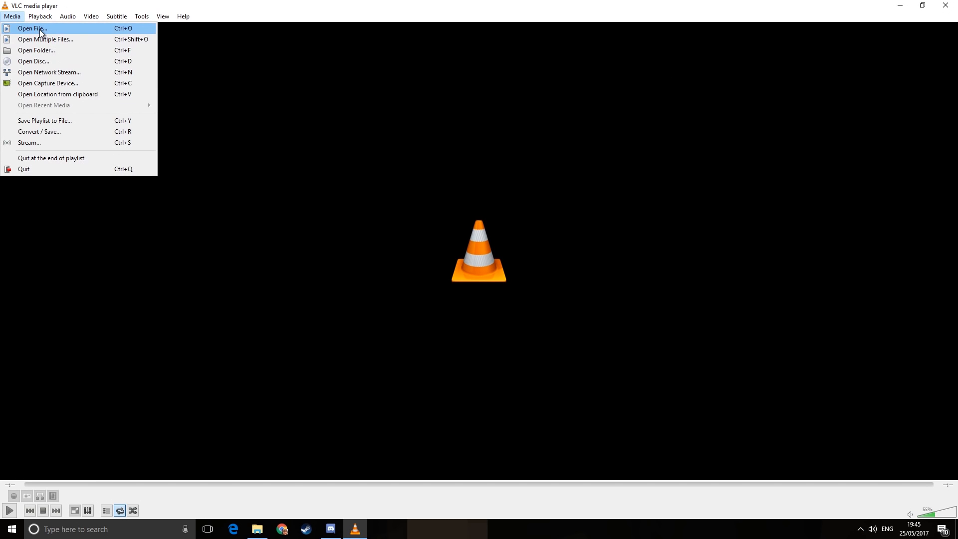
{"action": "left_click", "coordinate": [32, 28]}
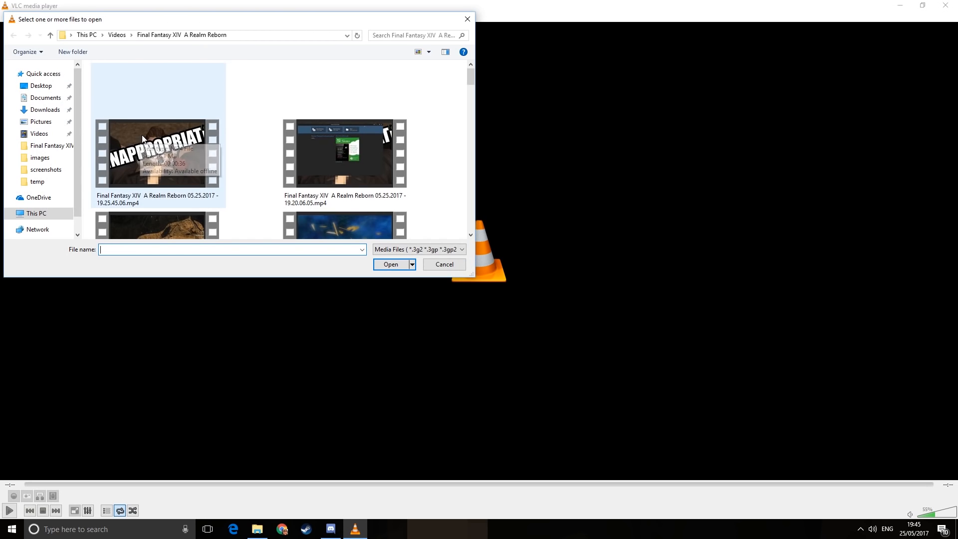
{"action": "scroll", "scroll_direction": "down", "scroll_amount": 3}
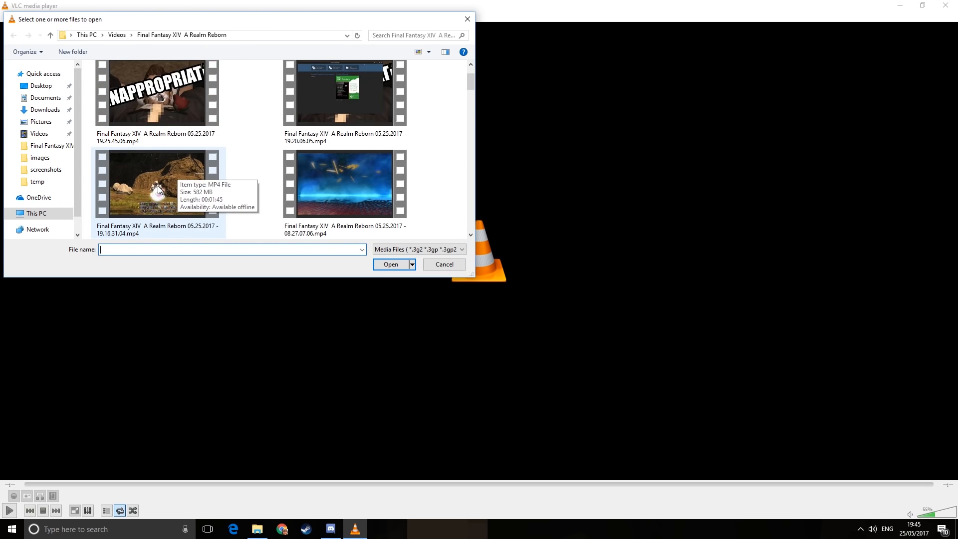
{"action": "double_click", "coordinate": [158, 184]}
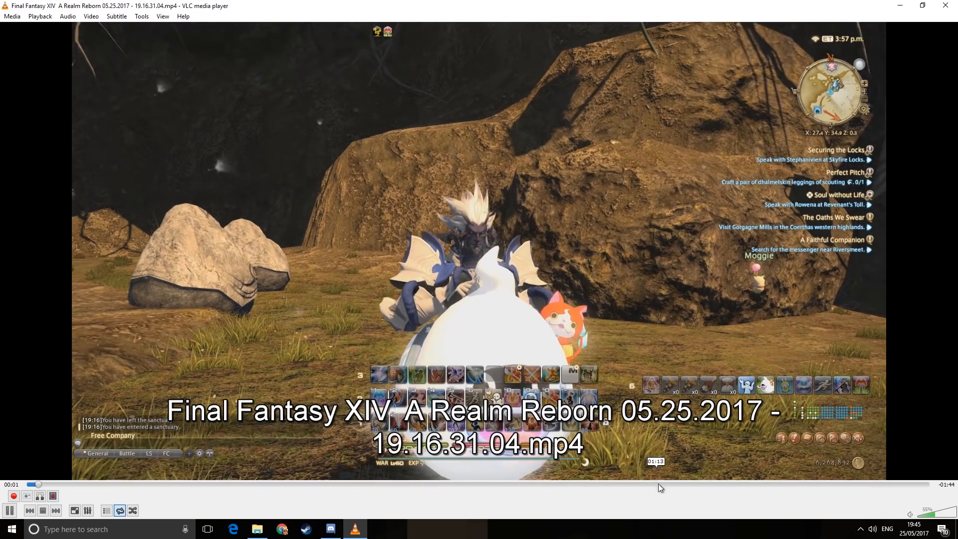
{"action": "left_click", "coordinate": [672, 484]}
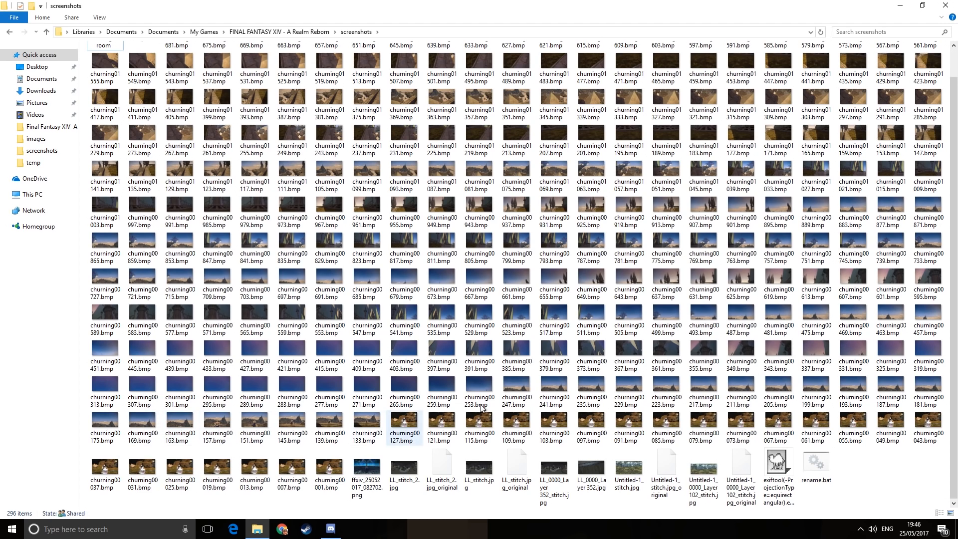
Preview one of the extracted churning frames and close the photo viewer
{"action": "left_click", "coordinate": [517, 389]}
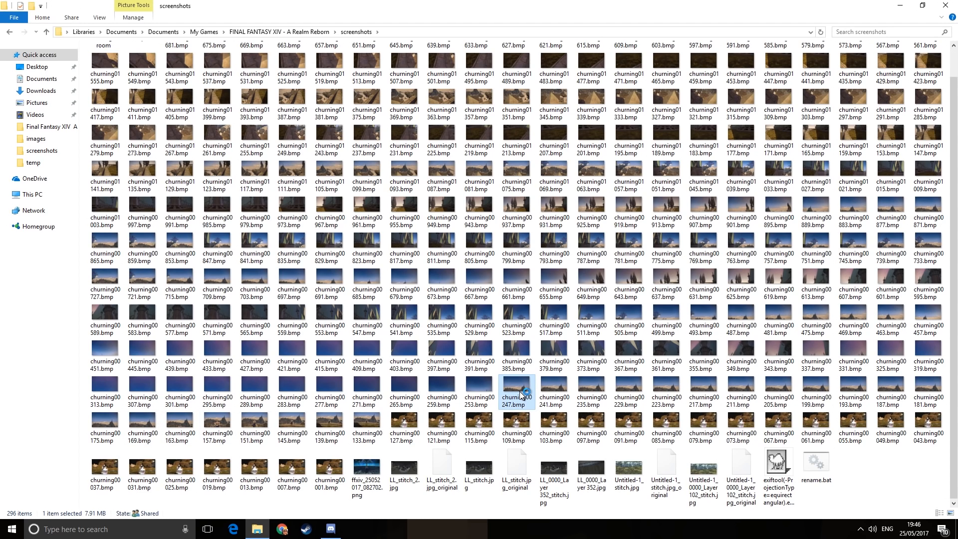
{"action": "double_click", "coordinate": [517, 390]}
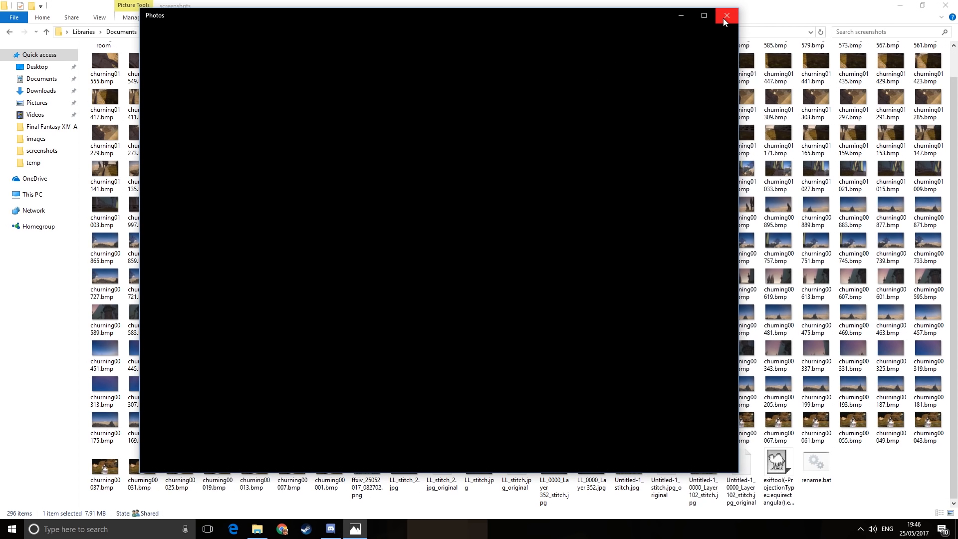
{"action": "left_click", "coordinate": [726, 15]}
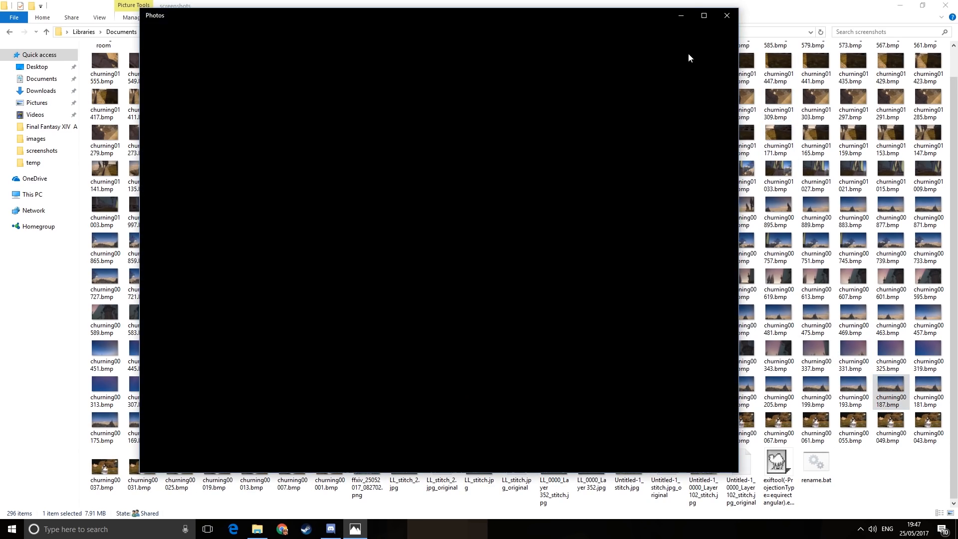
{"action": "left_click", "coordinate": [727, 15]}
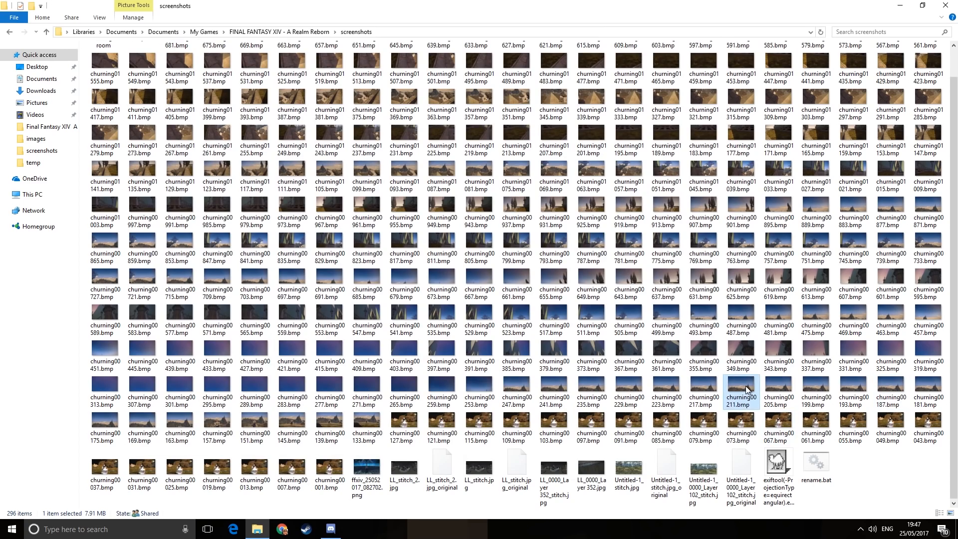
{"action": "mouse_move", "coordinate": [772, 395]}
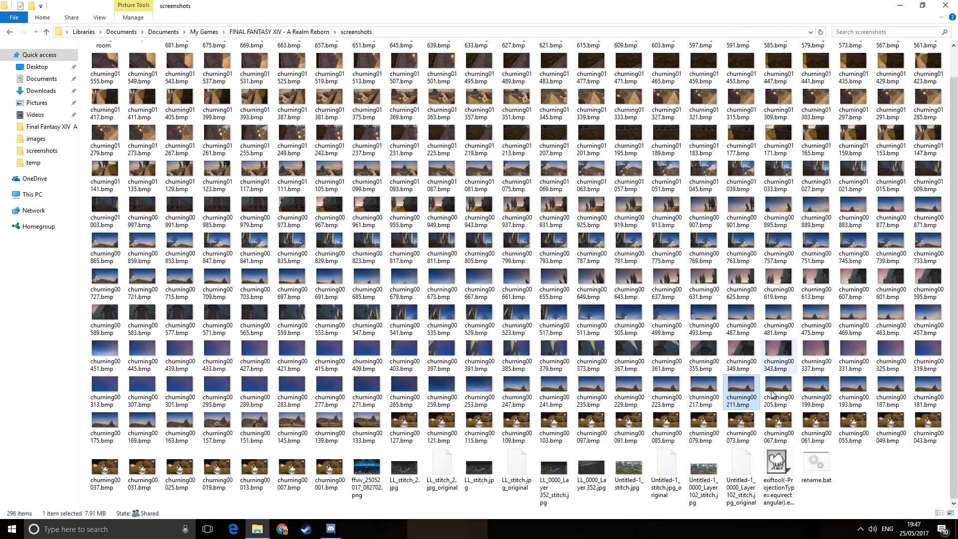
Delete the 35 lowest-numbered churning screenshots and the empty churning01681.bmp frame
{"action": "left_click", "coordinate": [328, 470]}
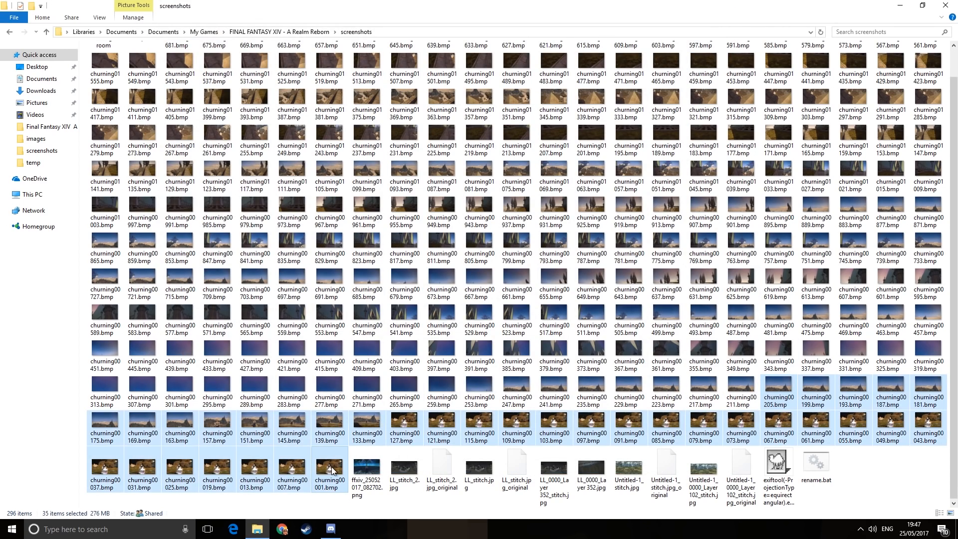
{"action": "key", "text": "Delete"}
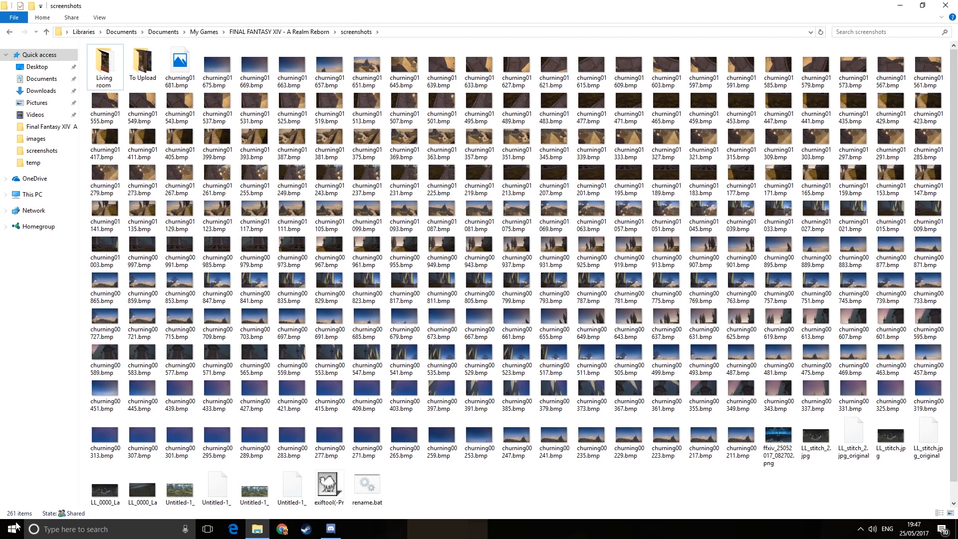
{"action": "left_click", "coordinate": [10, 529]}
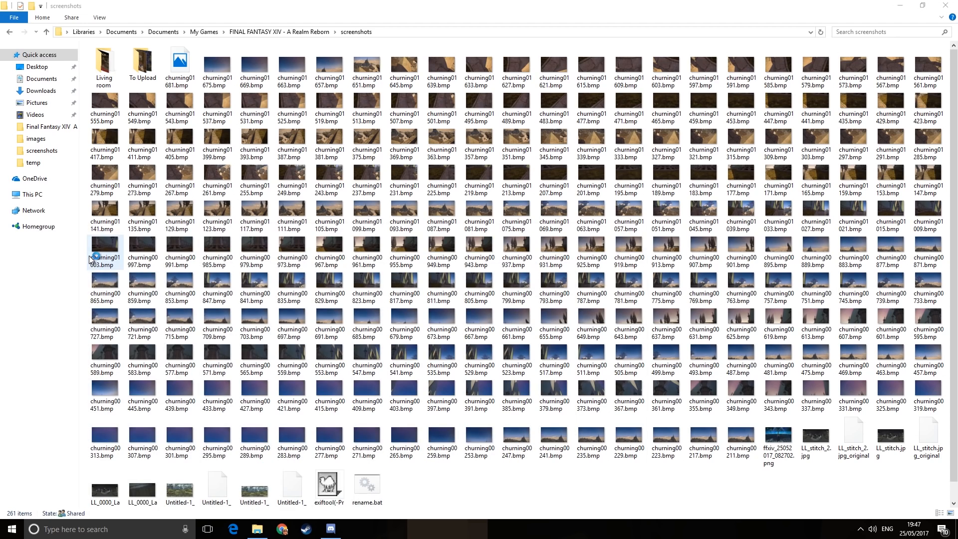
{"action": "left_click", "coordinate": [216, 322]}
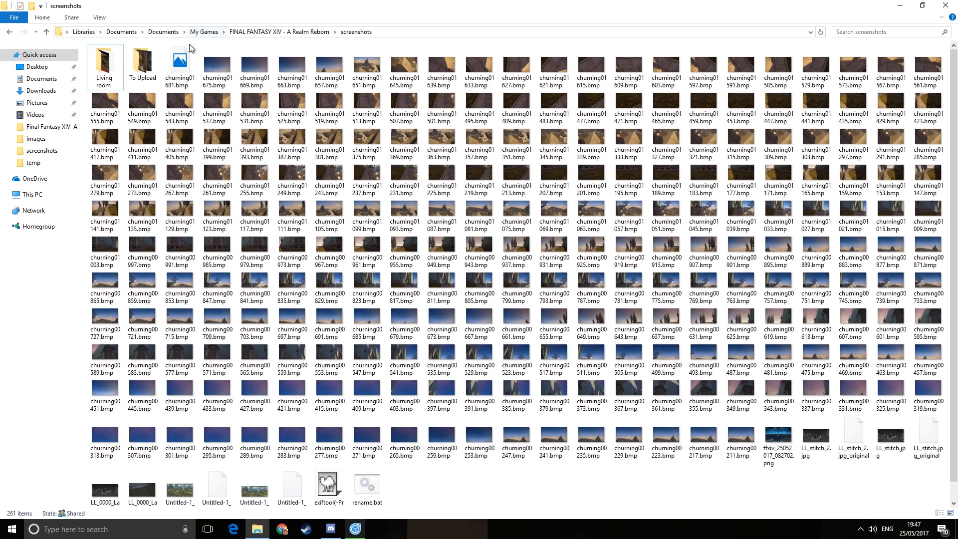
{"action": "left_click", "coordinate": [179, 61]}
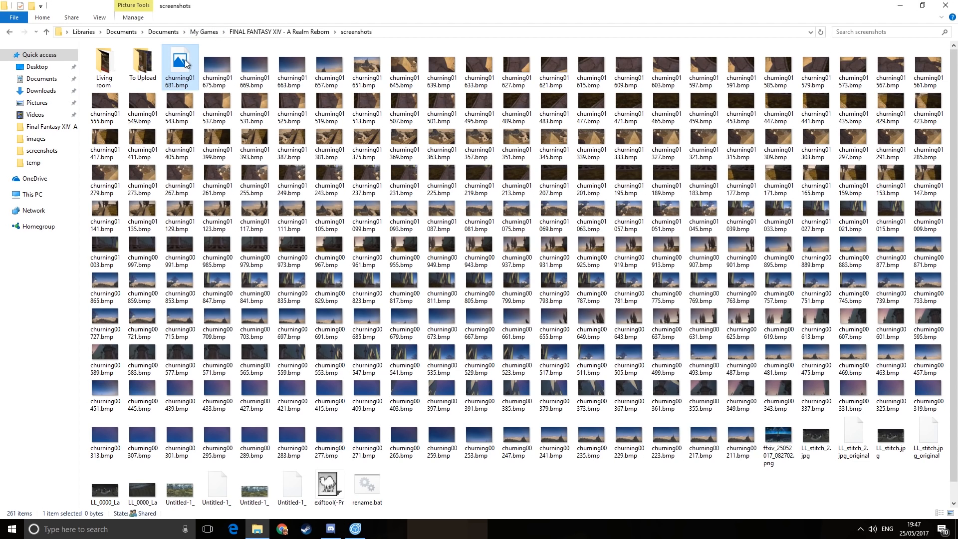
{"action": "key", "text": "Delete"}
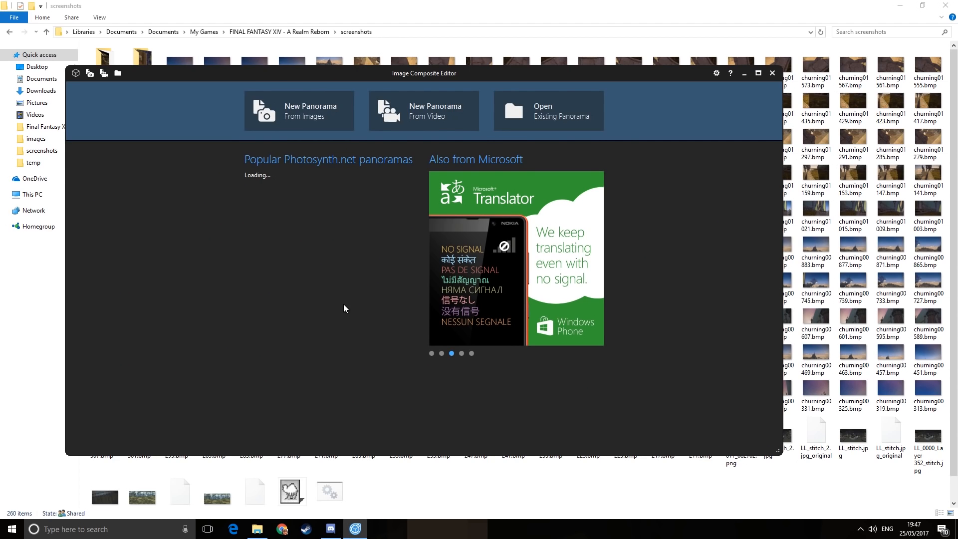
{"action": "mouse_move", "coordinate": [301, 372]}
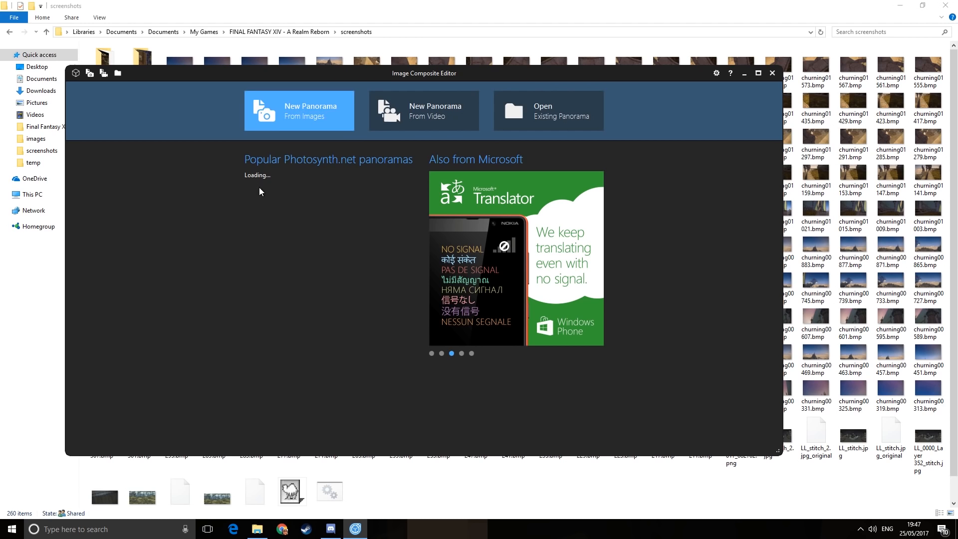
Start a New Panorama From Images and select churning01675 in the screenshots folder
{"action": "left_click", "coordinate": [300, 111]}
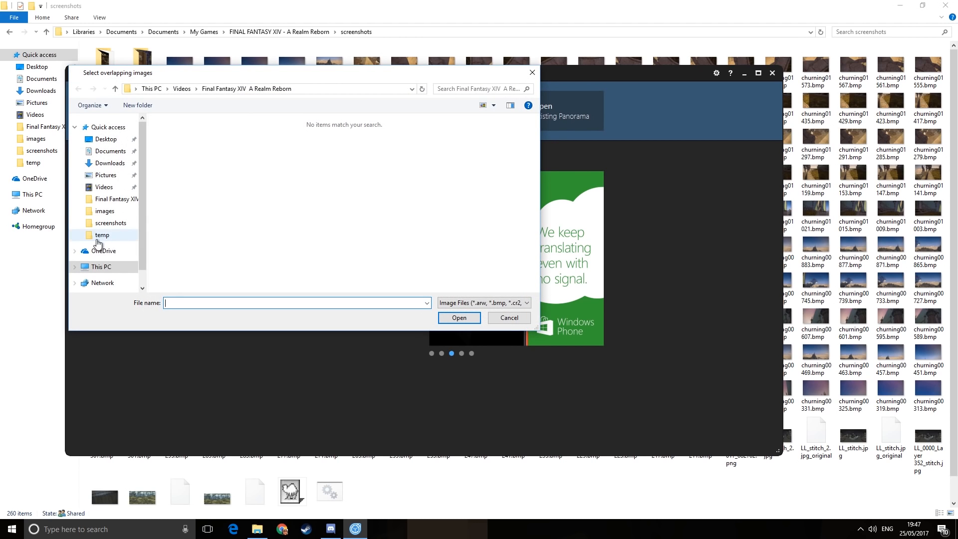
{"action": "left_click", "coordinate": [111, 223]}
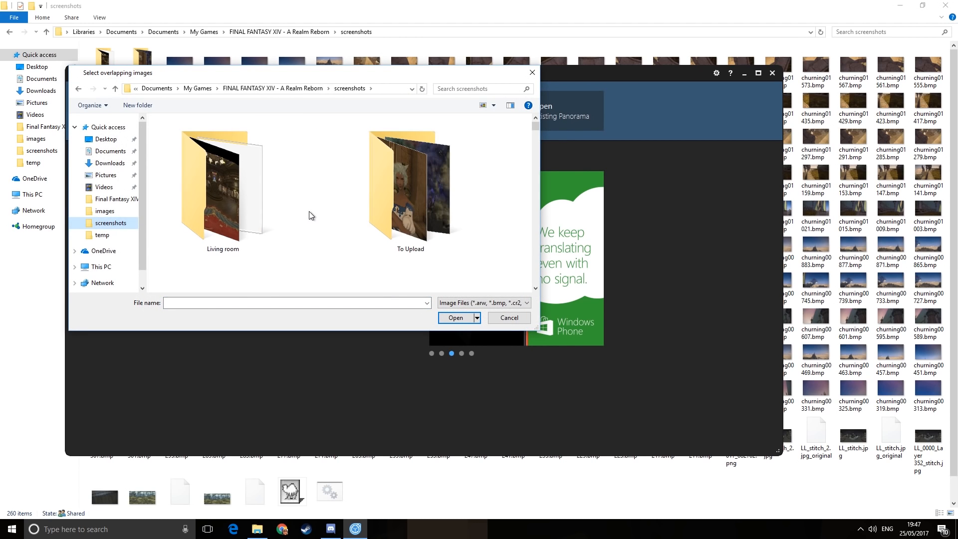
{"action": "left_click", "coordinate": [222, 184]}
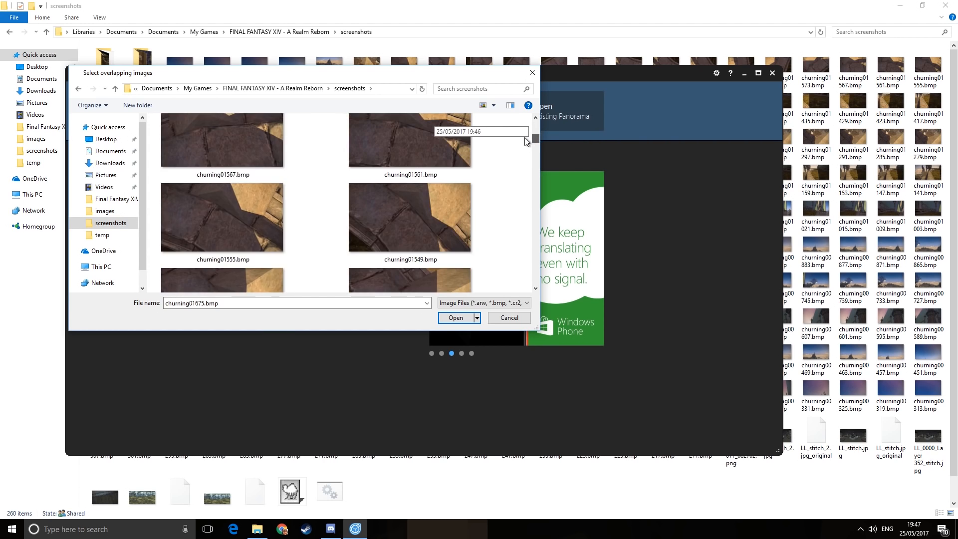
Select the frames down to churning00211.bmp and load them into the panorama
{"action": "scroll", "scroll_direction": "down", "scroll_amount": 3}
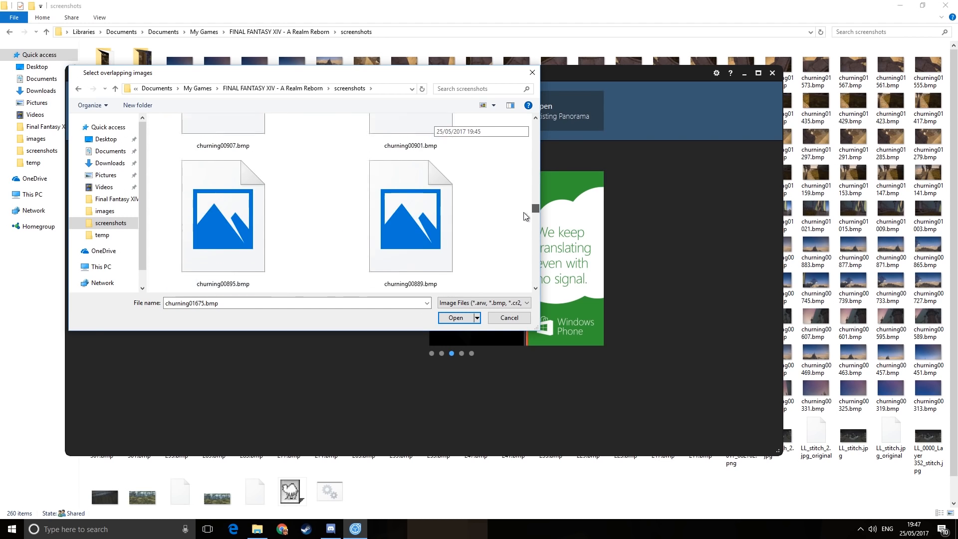
{"action": "scroll", "scroll_direction": "down", "scroll_amount": 3}
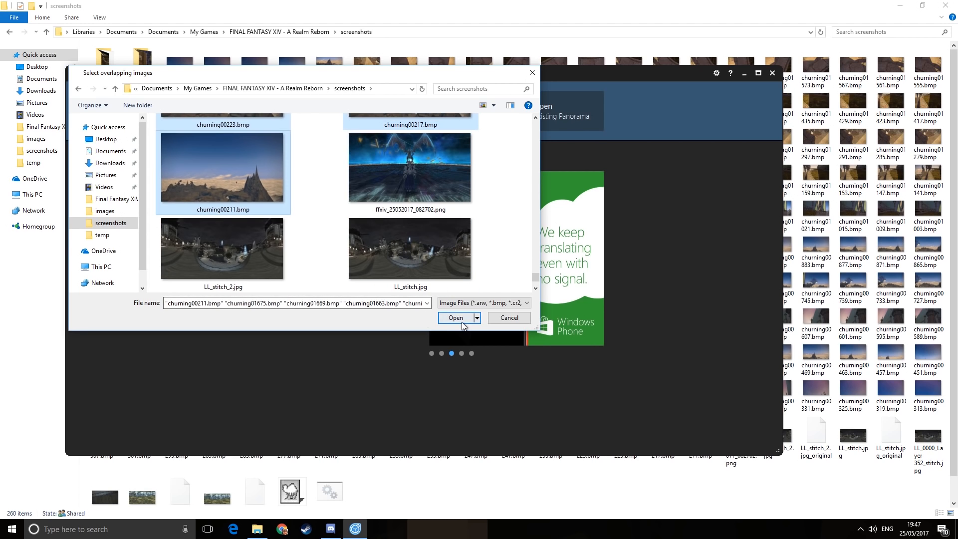
{"action": "left_click", "coordinate": [455, 317]}
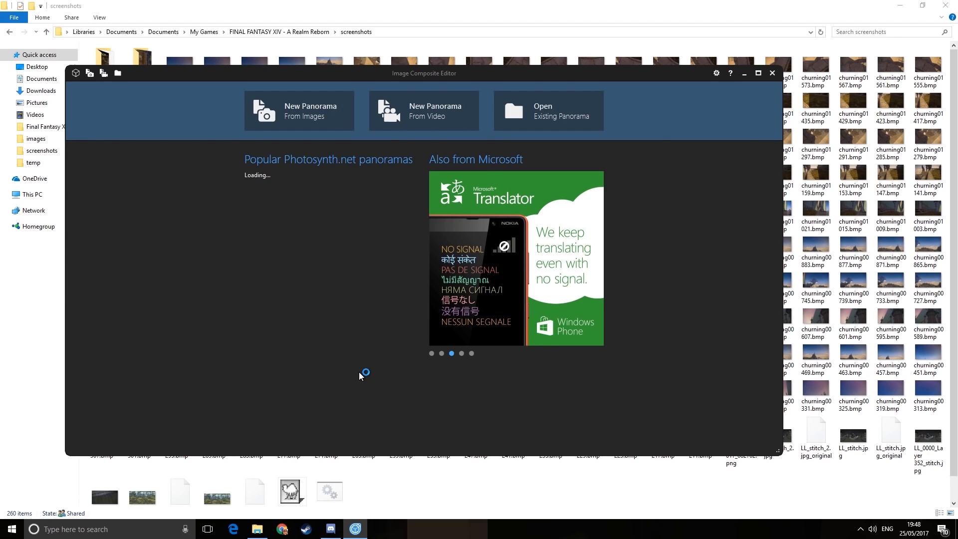
Set Camera motion to Rotating motion and proceed to stitch the panorama
{"action": "left_click", "coordinate": [300, 111]}
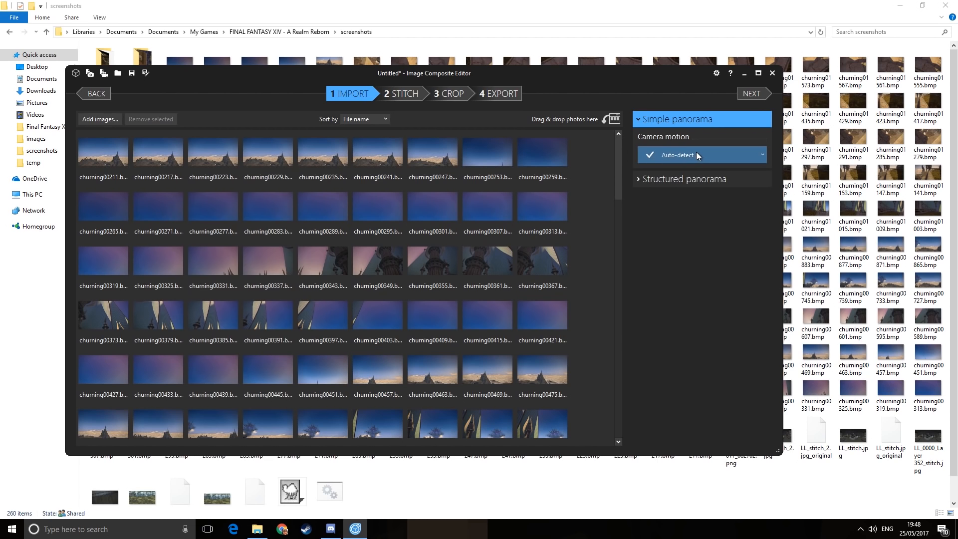
{"action": "mouse_move", "coordinate": [696, 192]}
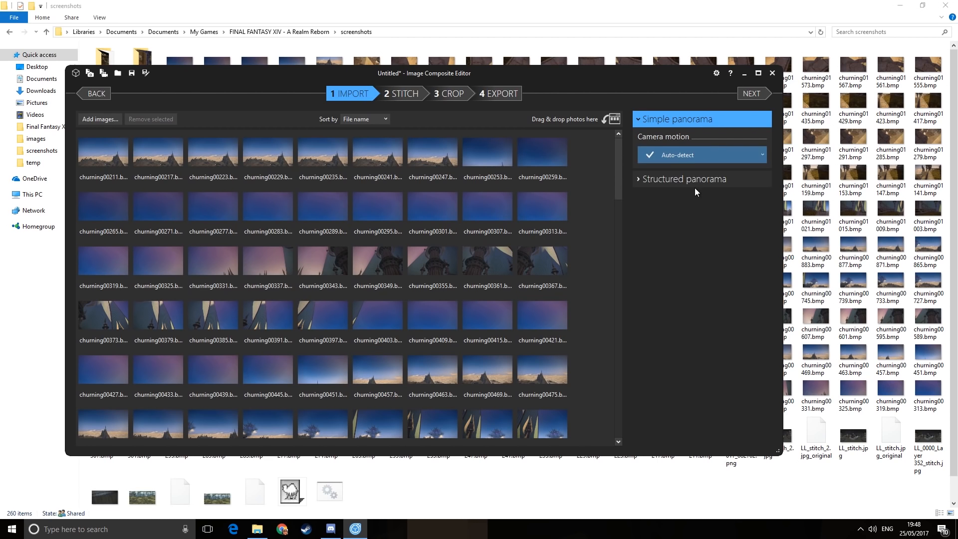
{"action": "left_click", "coordinate": [701, 155]}
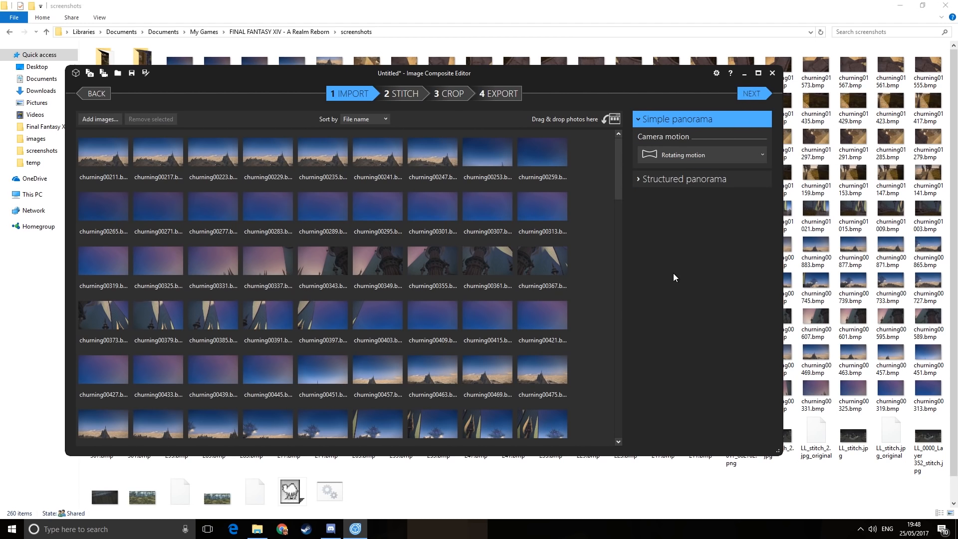
{"action": "left_click", "coordinate": [753, 94]}
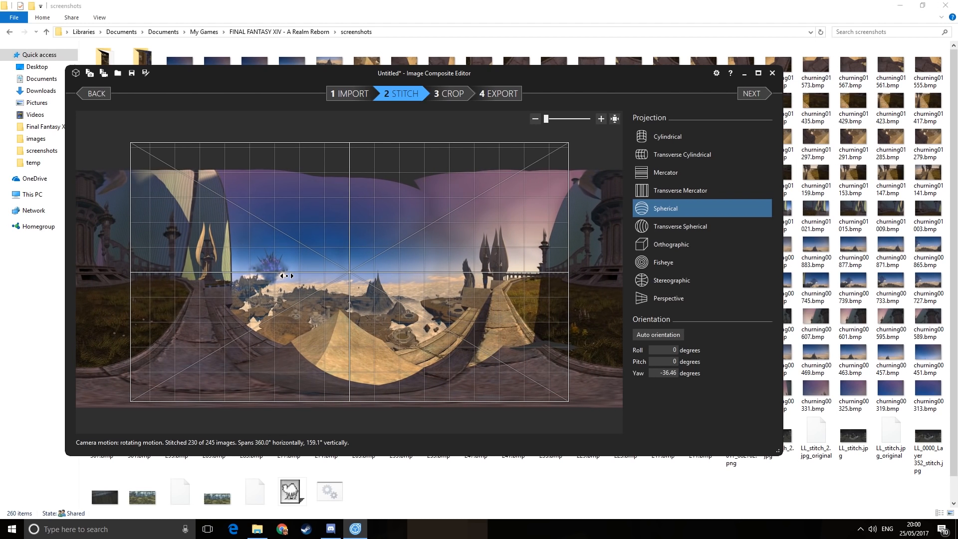
{"action": "mouse_move", "coordinate": [807, 211]}
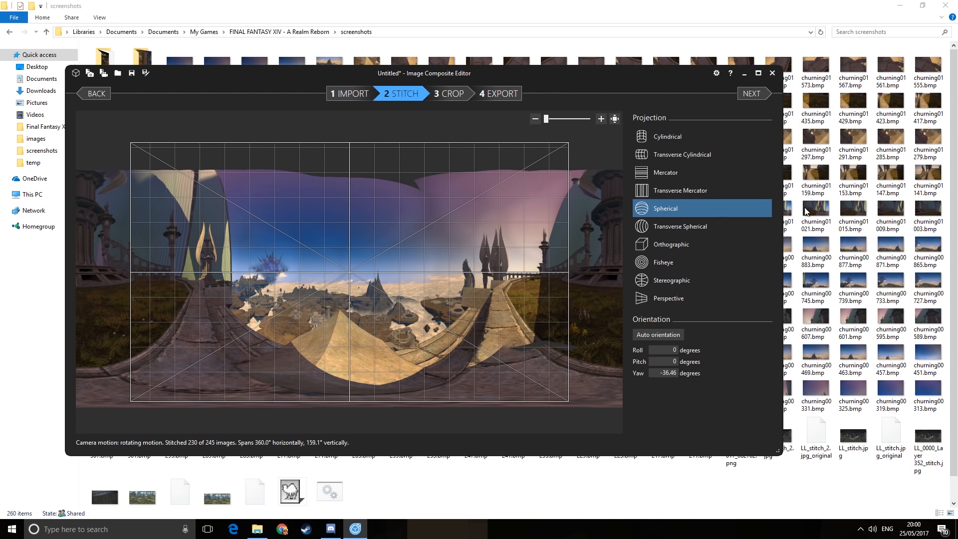
{"action": "mouse_move", "coordinate": [753, 93]}
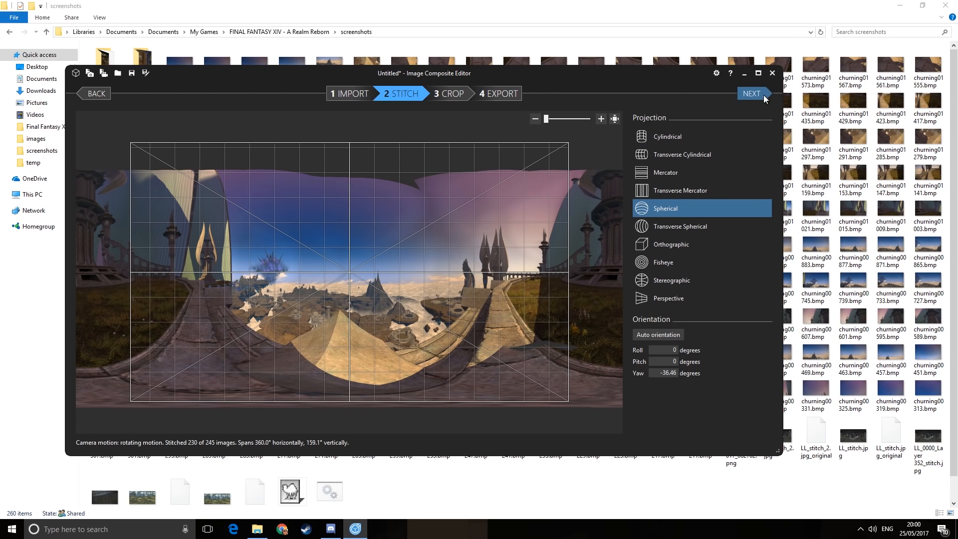
{"action": "mouse_move", "coordinate": [764, 101]}
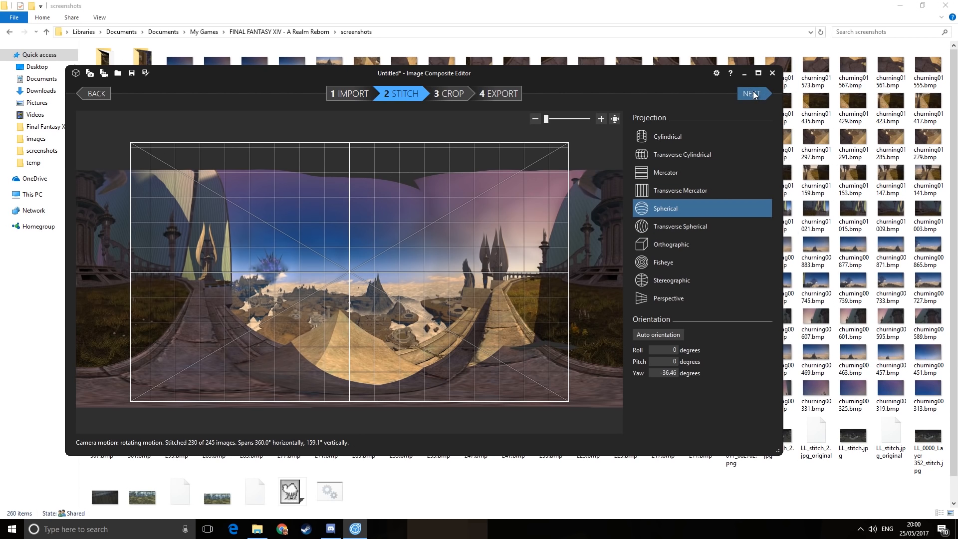
Move to the Crop stage and Auto complete the panorama's missing edge areas
{"action": "left_click", "coordinate": [752, 94]}
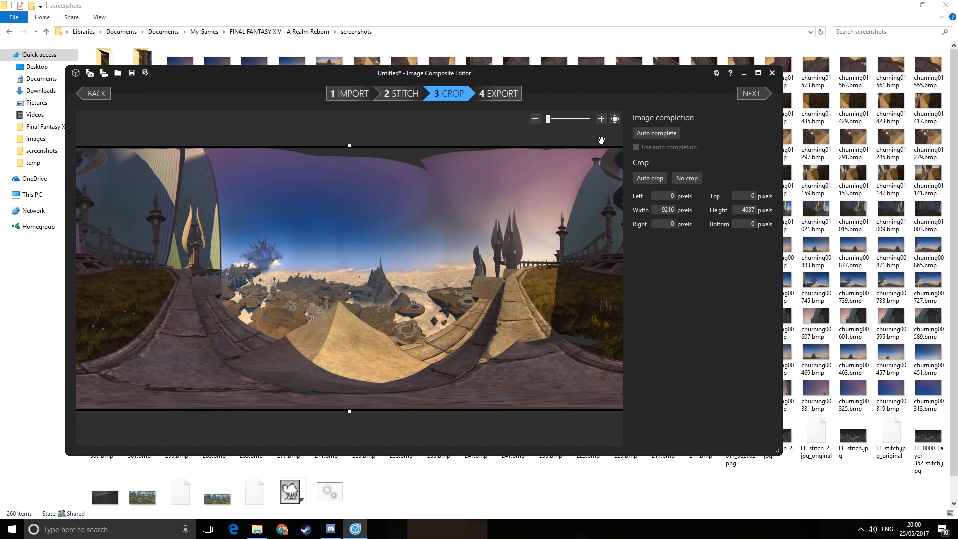
{"action": "mouse_move", "coordinate": [94, 345]}
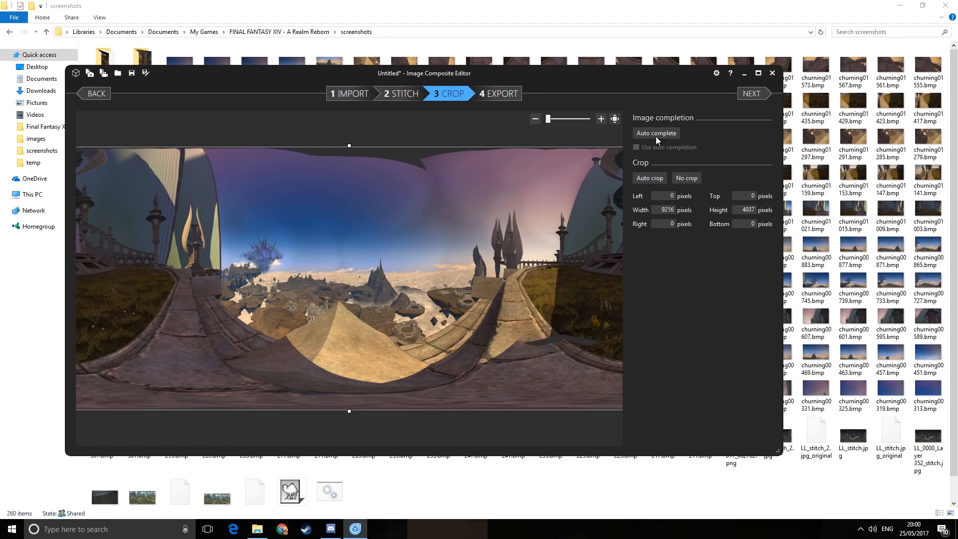
{"action": "left_click", "coordinate": [657, 133]}
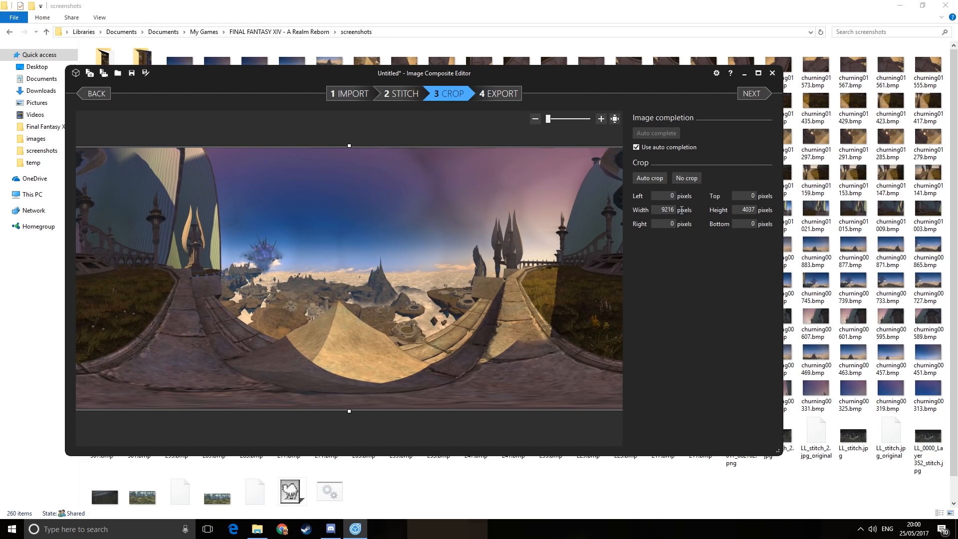
{"action": "mouse_move", "coordinate": [700, 213]}
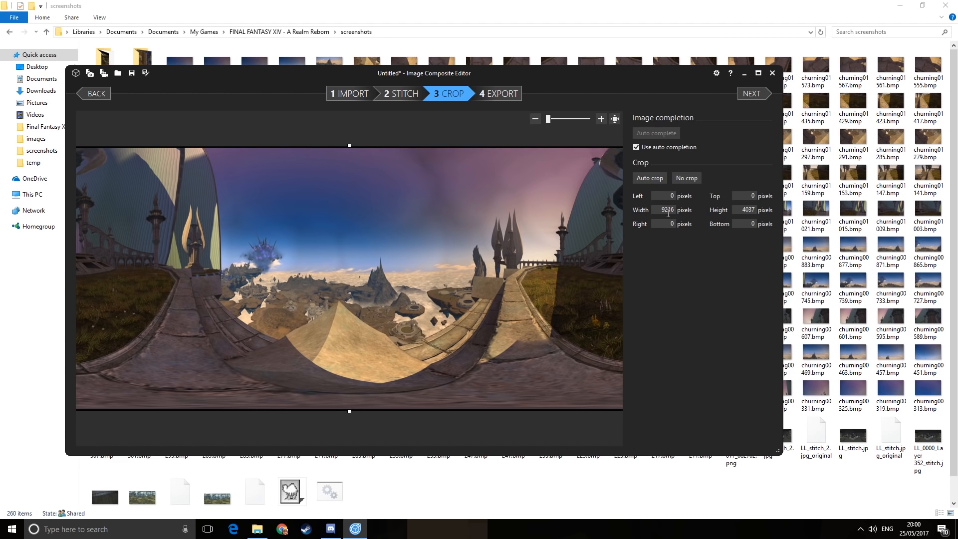
{"action": "mouse_move", "coordinate": [181, 405]}
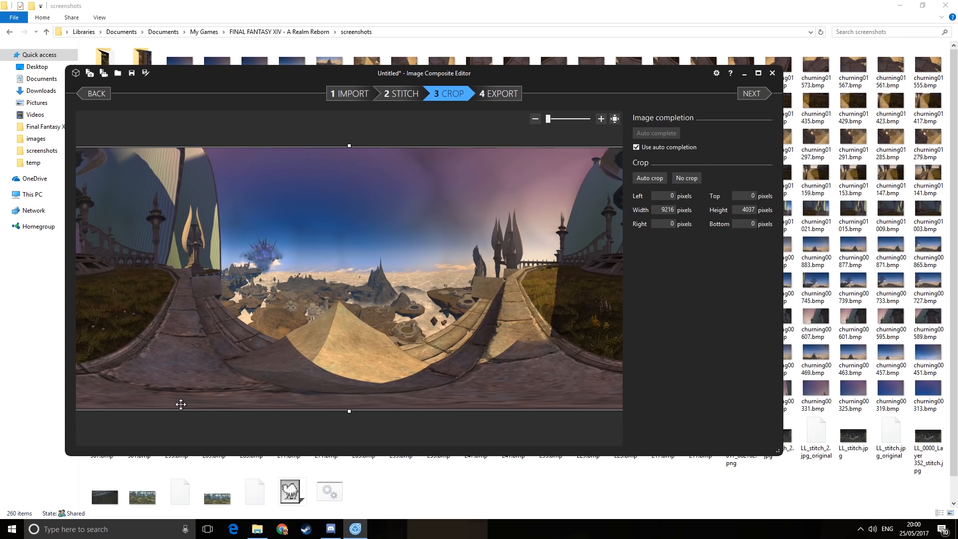
{"action": "mouse_move", "coordinate": [122, 183]}
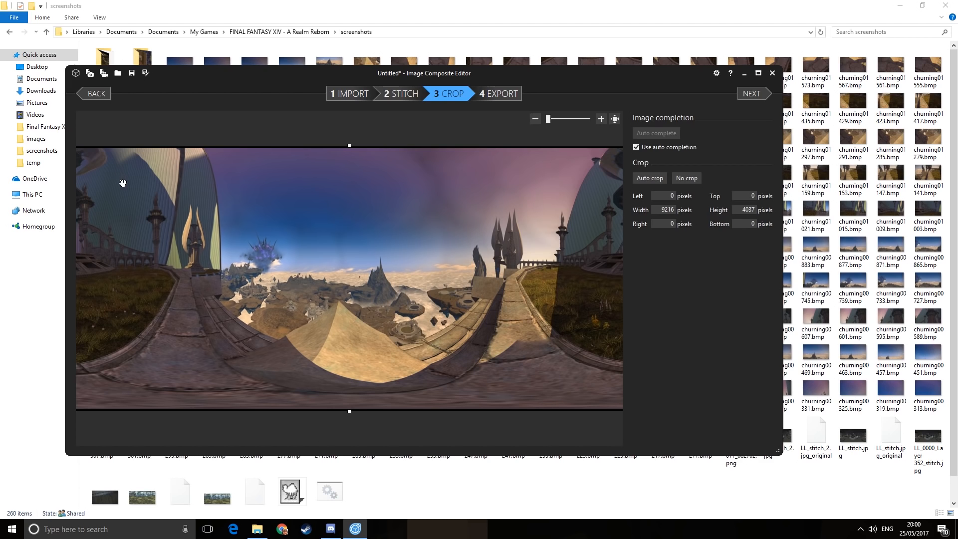
{"action": "mouse_move", "coordinate": [677, 154]}
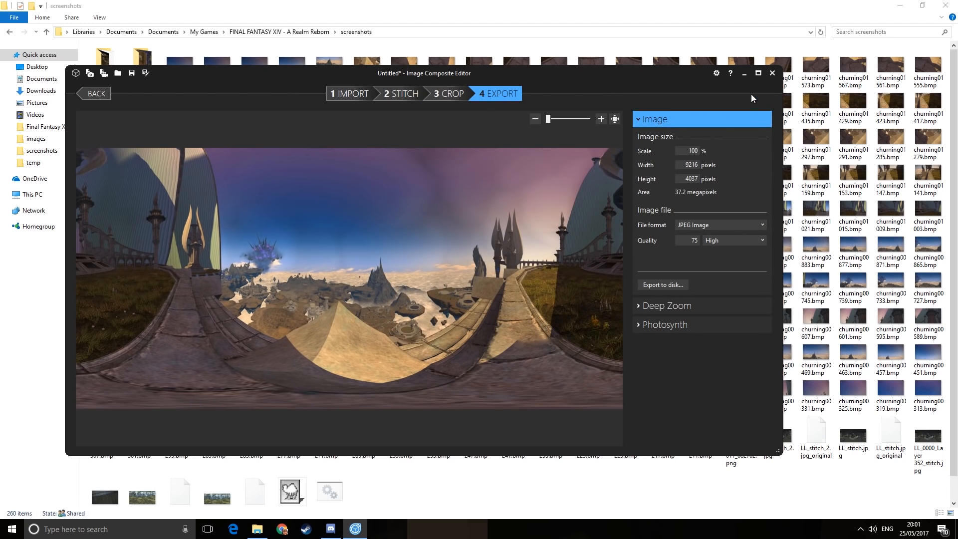
{"action": "mouse_move", "coordinate": [669, 146]}
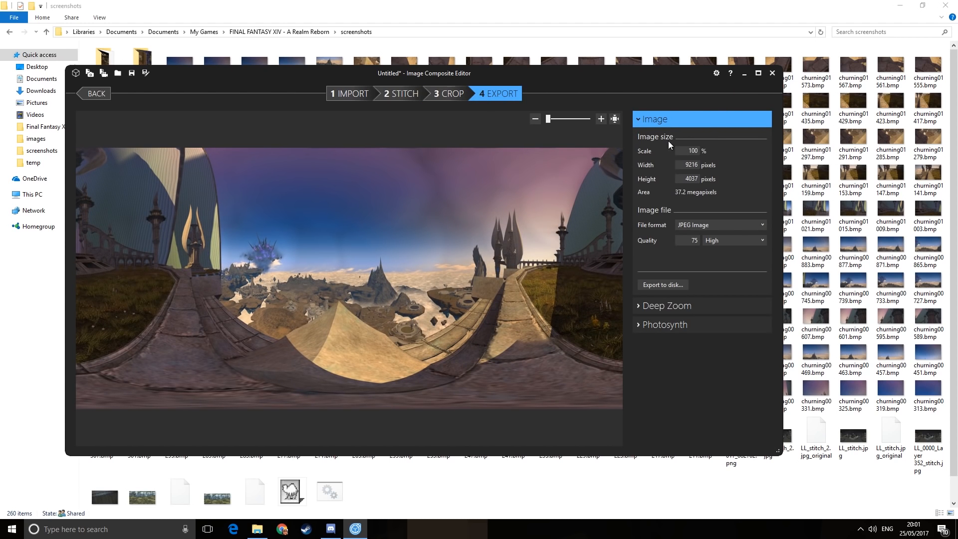
{"action": "mouse_move", "coordinate": [699, 192]}
{"action": "type", "text": "100"}
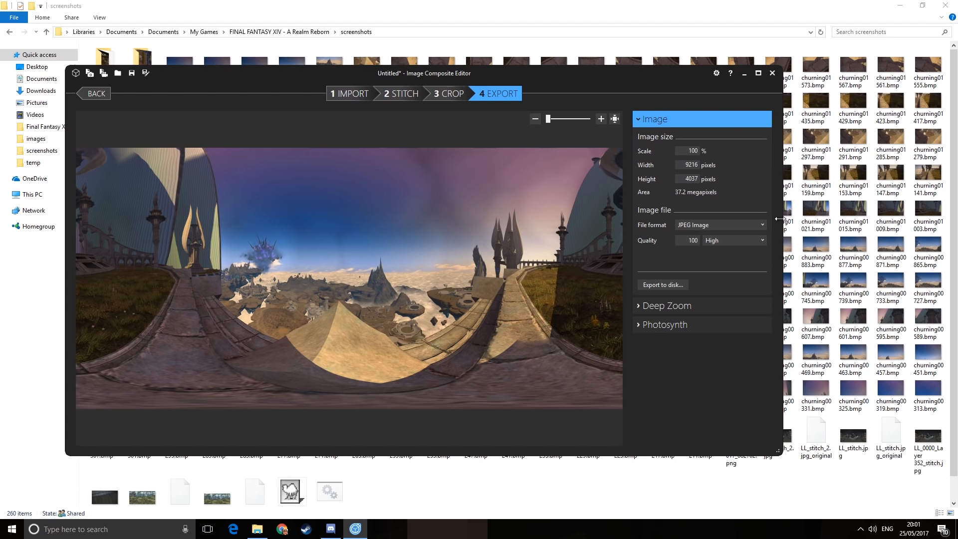
{"action": "mouse_move", "coordinate": [651, 279]}
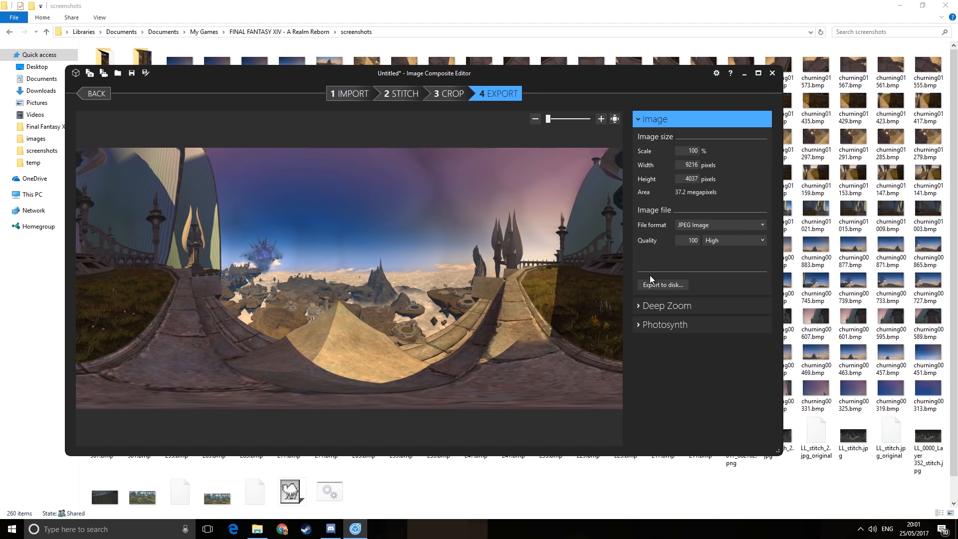
{"action": "mouse_move", "coordinate": [663, 284]}
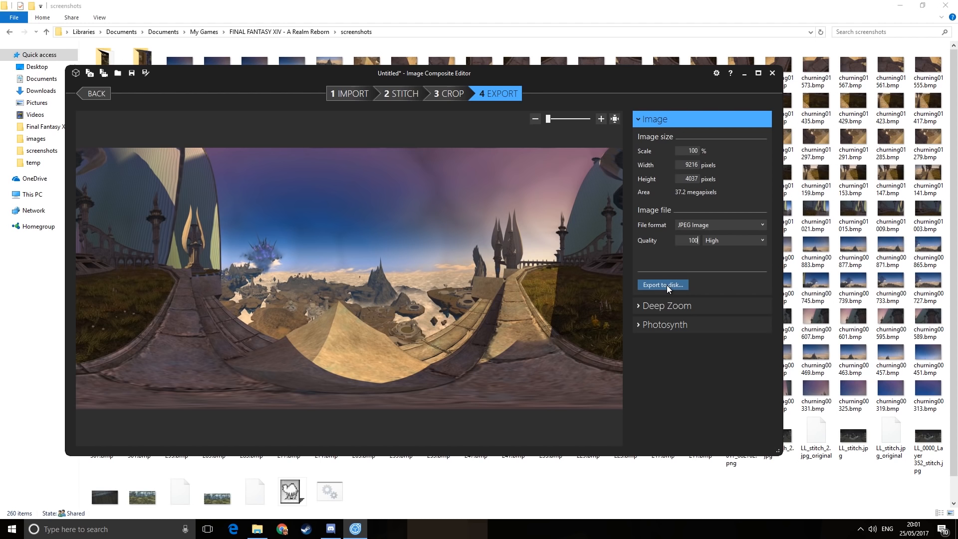
Export the panorama to disk as churning00211_stitch.jpg in the screenshots folder
{"action": "left_click", "coordinate": [663, 285]}
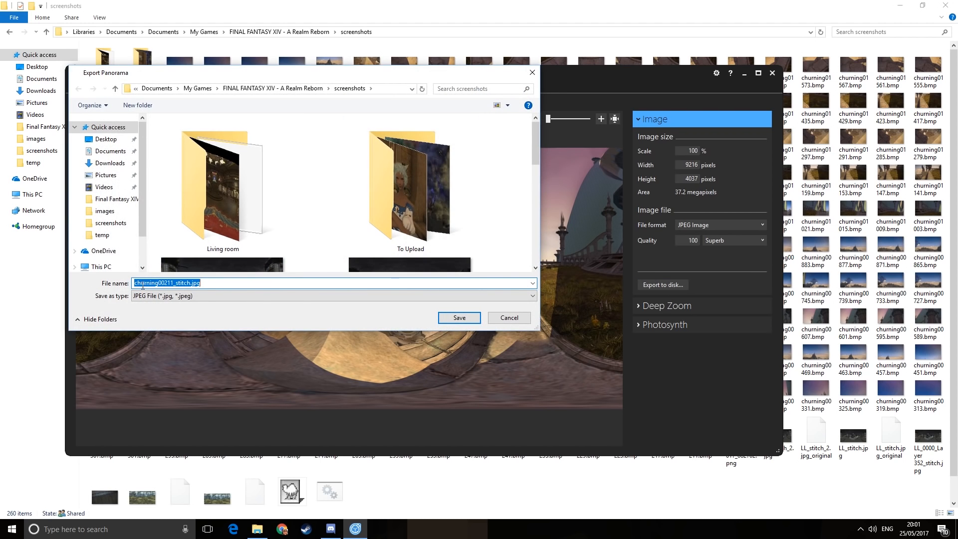
{"action": "left_click", "coordinate": [458, 317]}
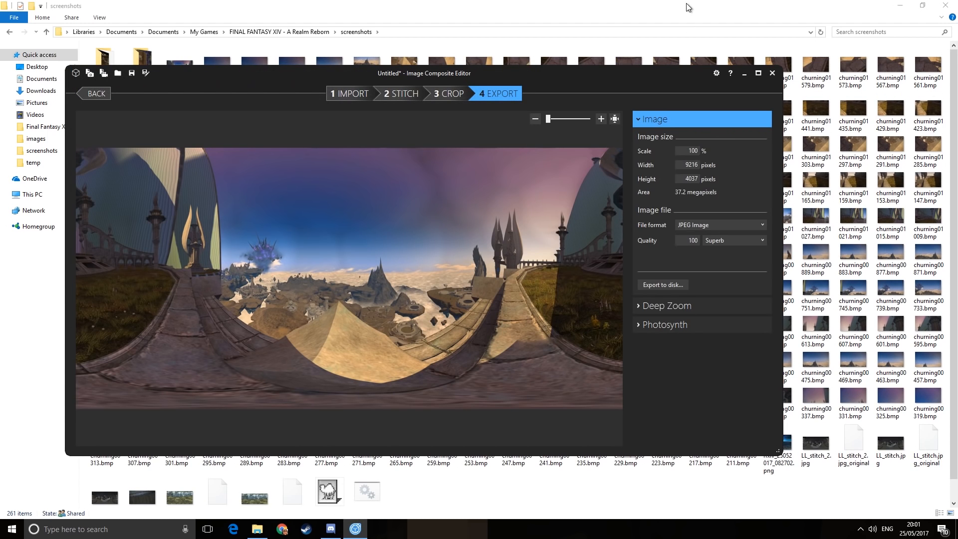
{"action": "left_click", "coordinate": [771, 72]}
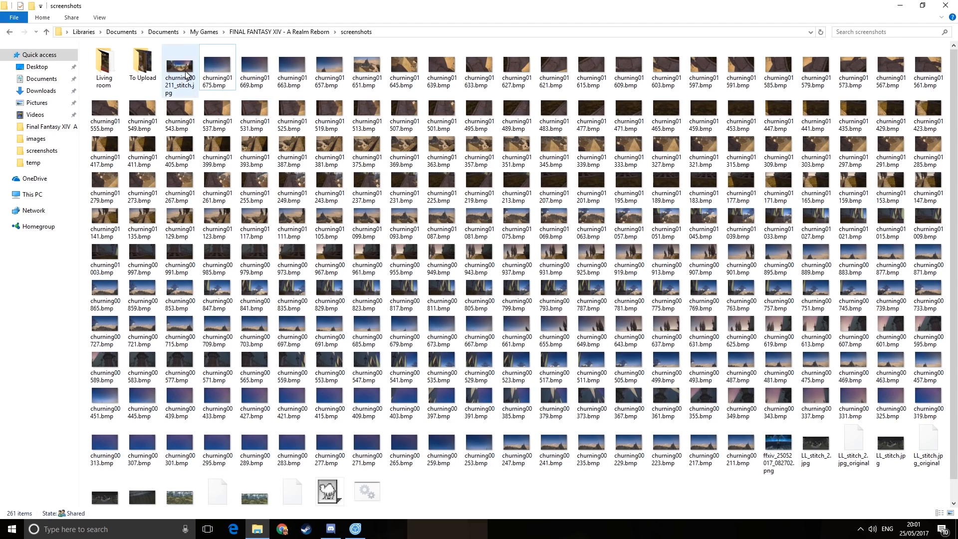
{"action": "right_click", "coordinate": [180, 67]}
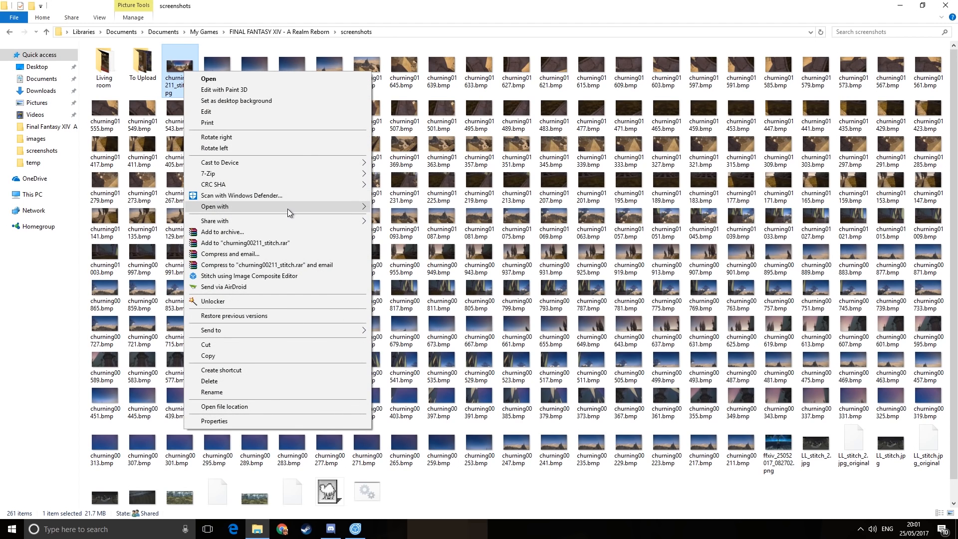
{"action": "left_click", "coordinate": [310, 5]}
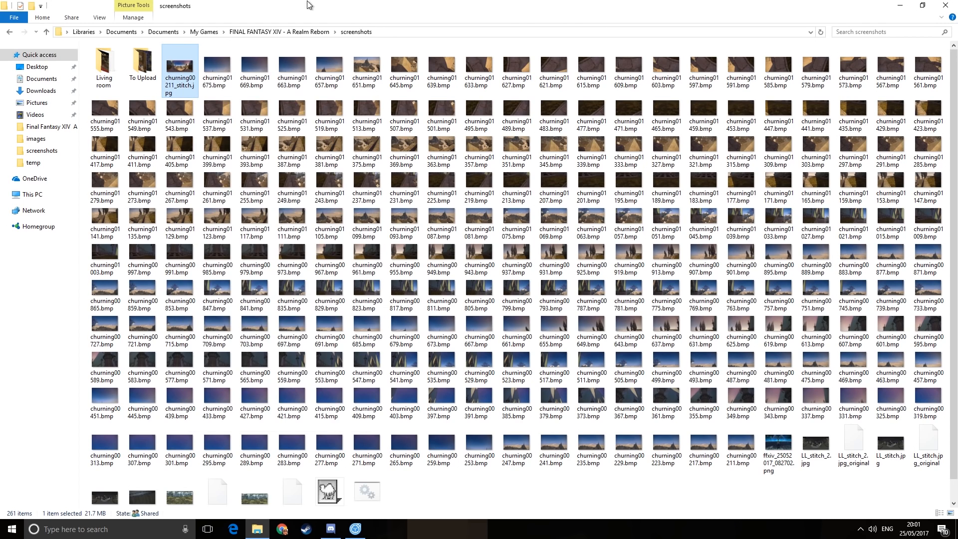
{"action": "key", "text": "Win+r"}
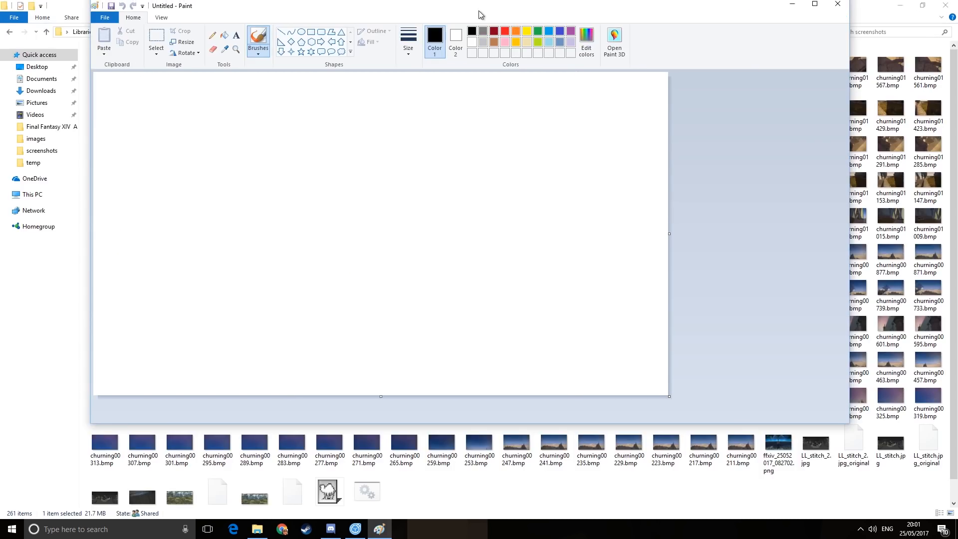
Open churning00211_stitch.jpg from the screenshots folder in Paint
{"action": "left_click", "coordinate": [255, 77]}
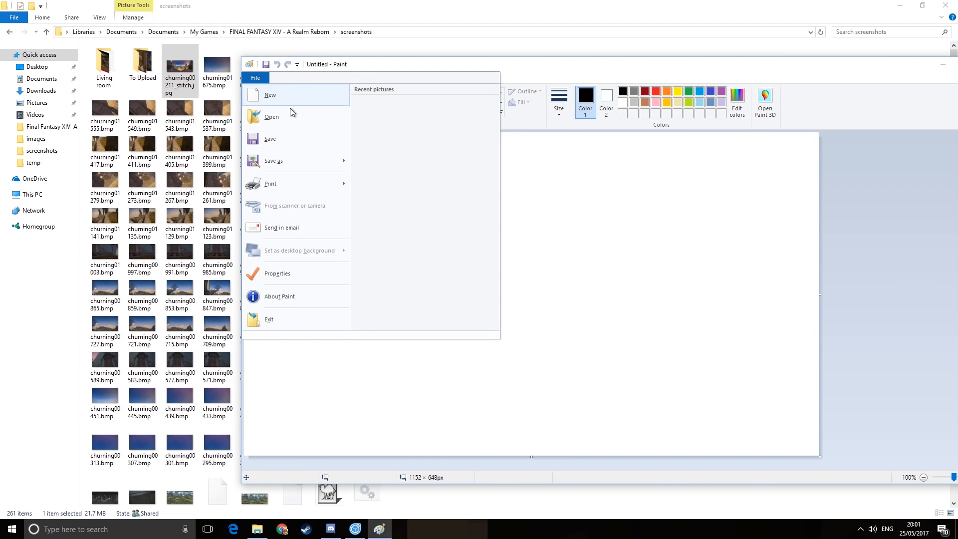
{"action": "left_click", "coordinate": [271, 117]}
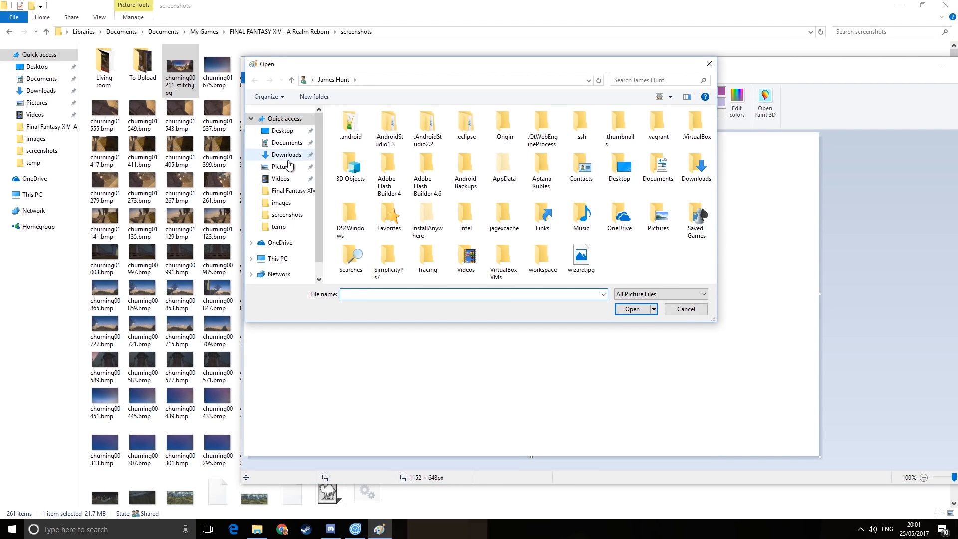
{"action": "double_click", "coordinate": [288, 214]}
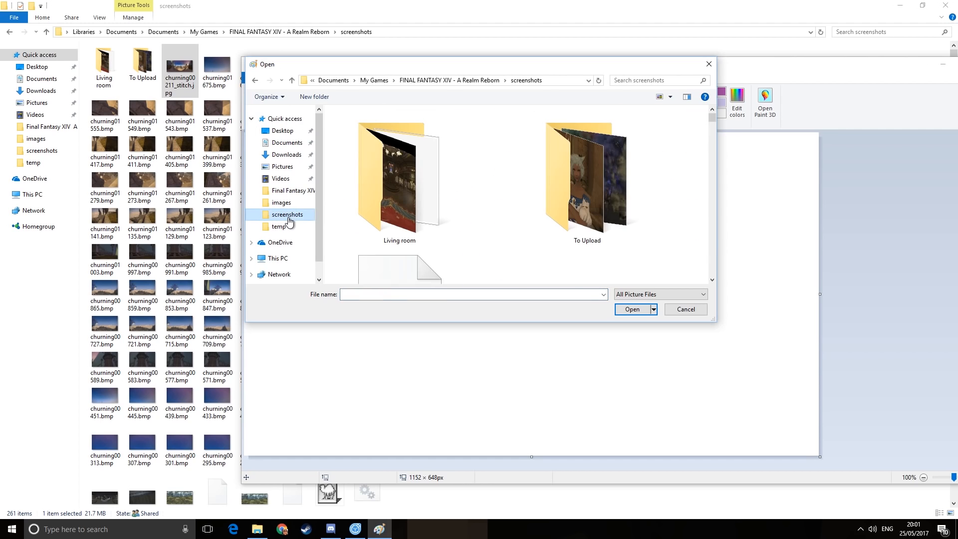
{"action": "left_click", "coordinate": [399, 178]}
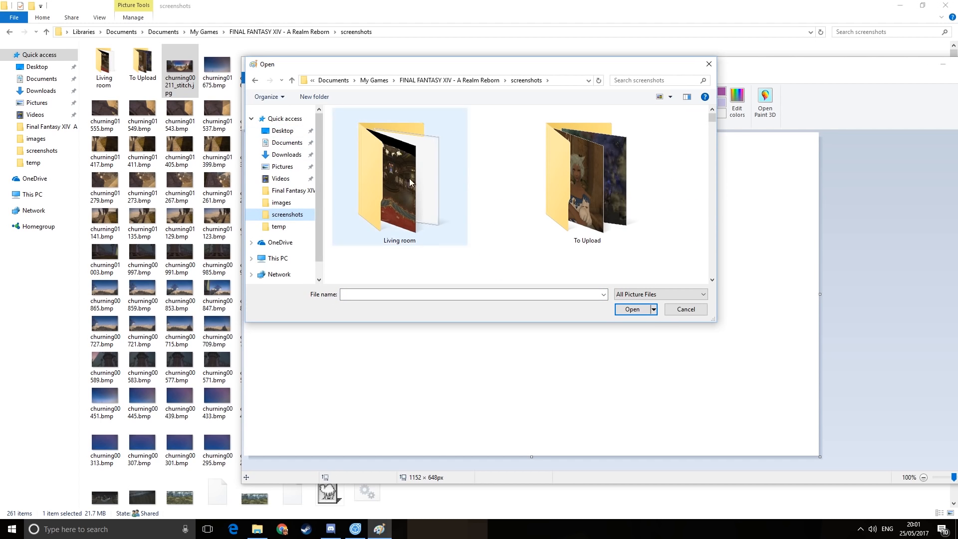
{"action": "scroll", "scroll_direction": "down", "scroll_amount": 3}
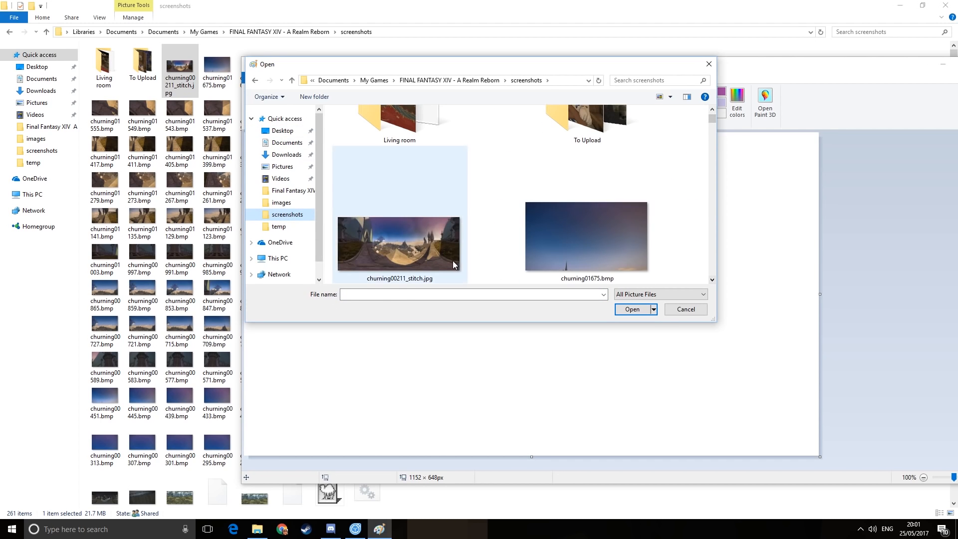
{"action": "left_click", "coordinate": [632, 309]}
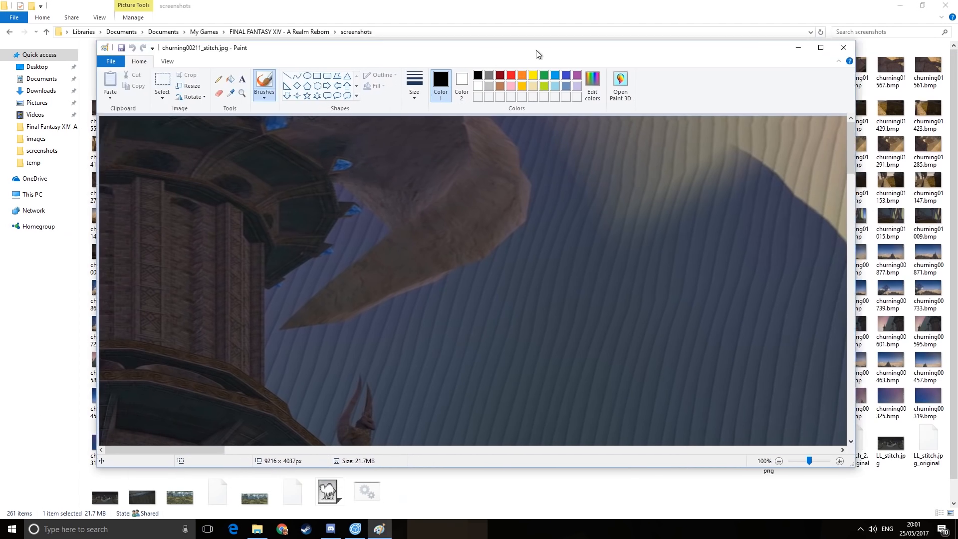
Maximize Paint and zoom out to 12.5% to see the whole panorama
{"action": "left_click", "coordinate": [821, 48]}
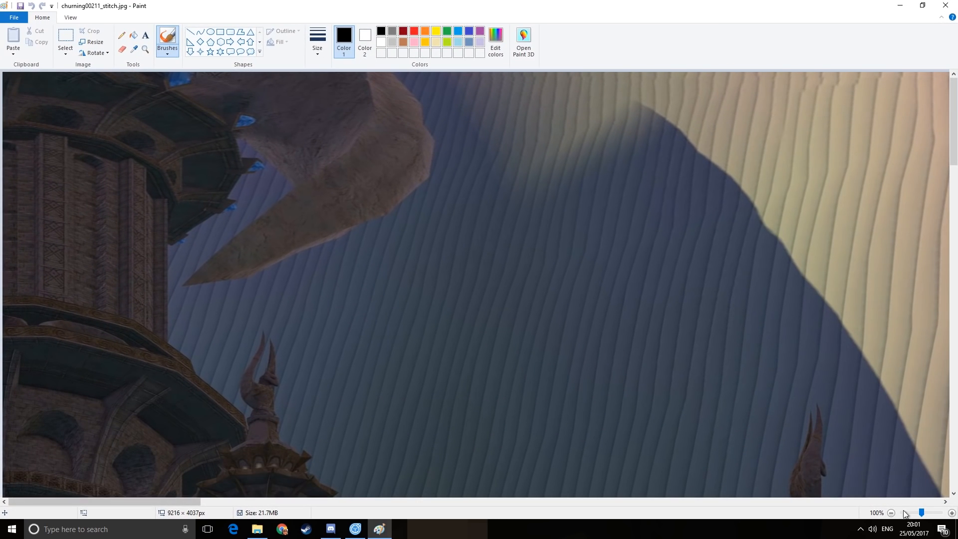
{"action": "left_click", "coordinate": [891, 513]}
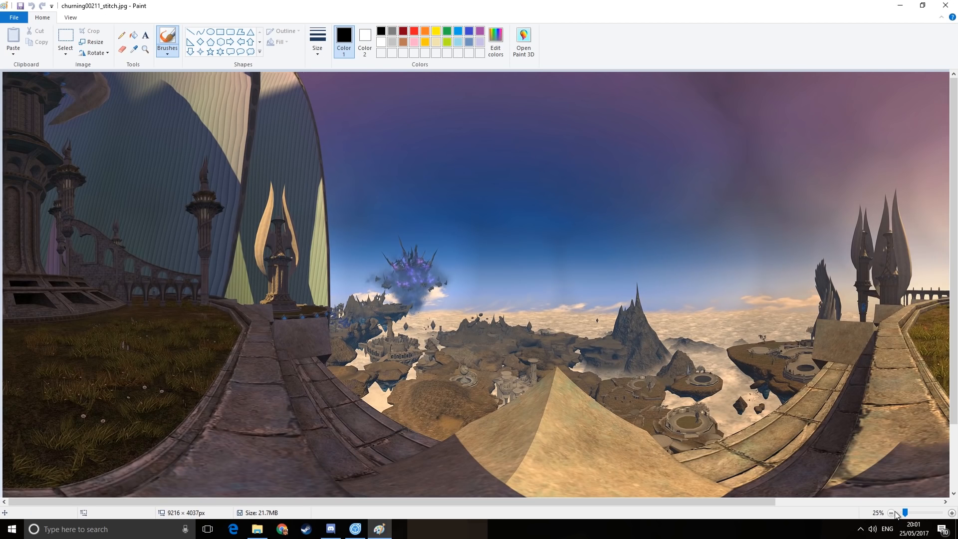
{"action": "left_click", "coordinate": [892, 513]}
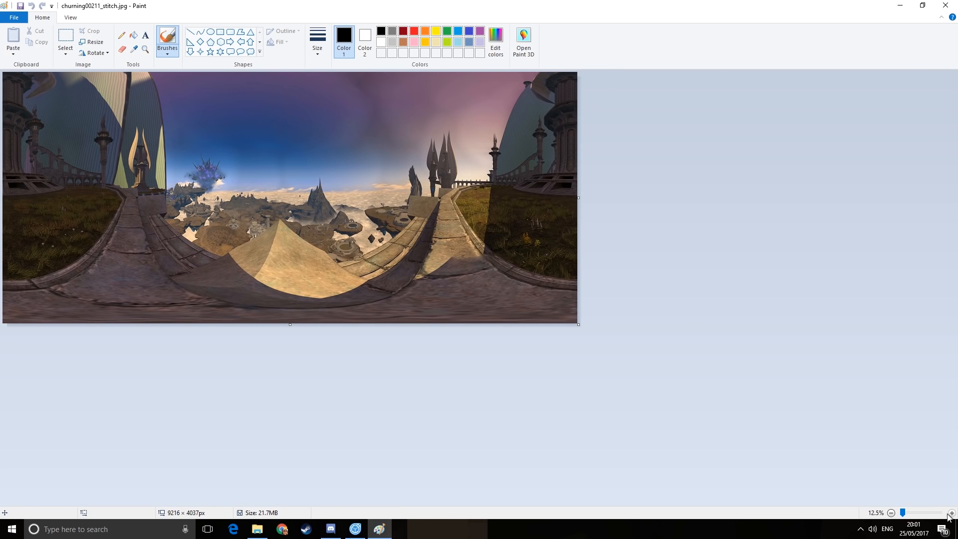
{"action": "mouse_move", "coordinate": [184, 521]}
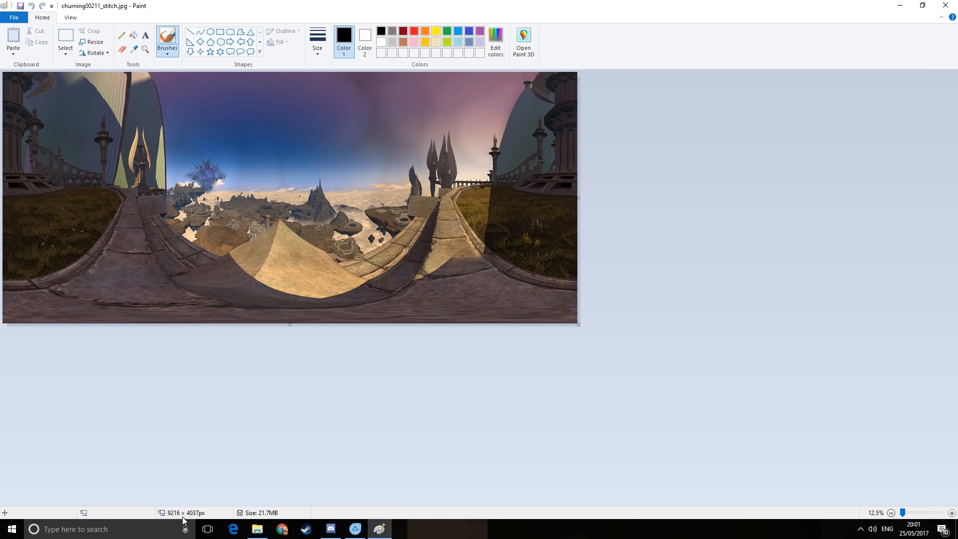
{"action": "mouse_move", "coordinate": [202, 481]}
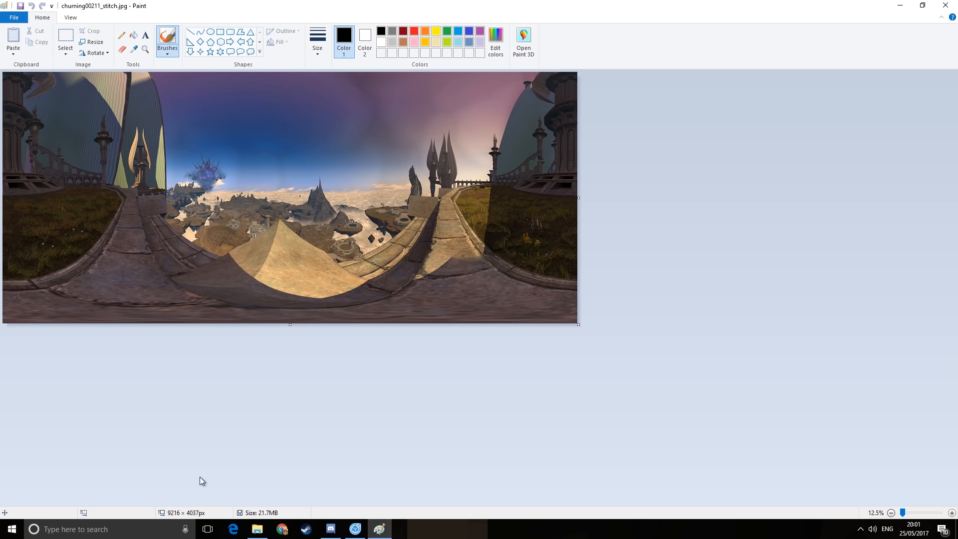
{"action": "mouse_move", "coordinate": [164, 516]}
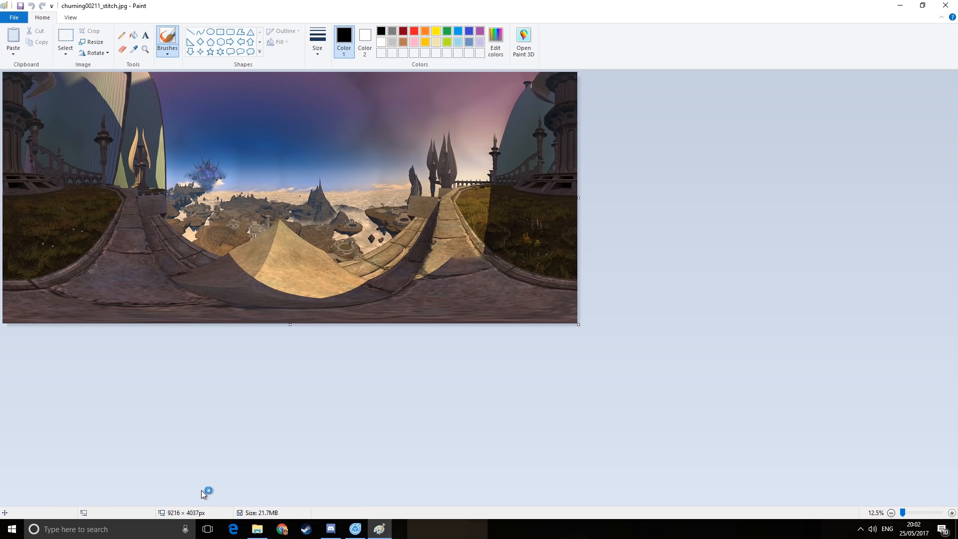
{"action": "mouse_move", "coordinate": [289, 324]}
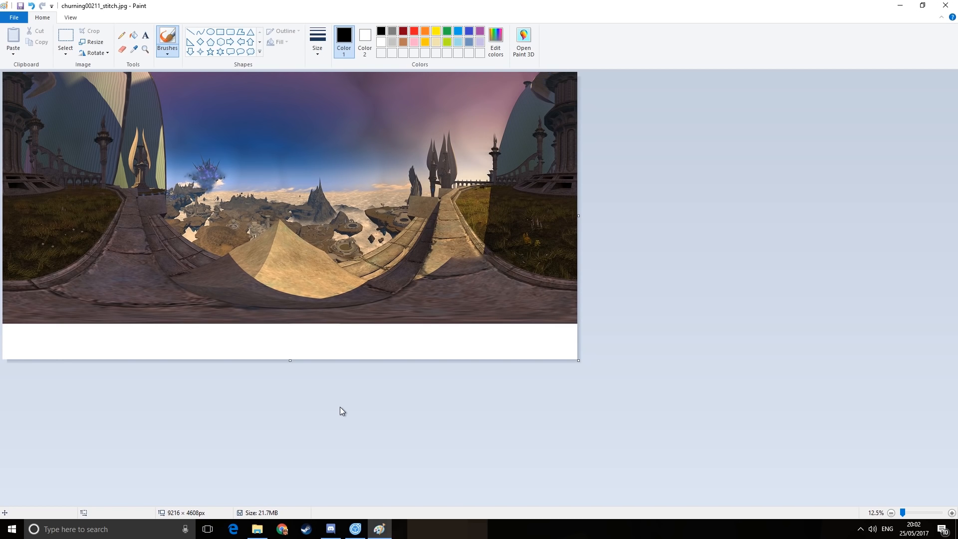
Select the pasted panorama to reposition it within the enlarged 9216×4608 canvas
{"action": "left_click", "coordinate": [65, 43]}
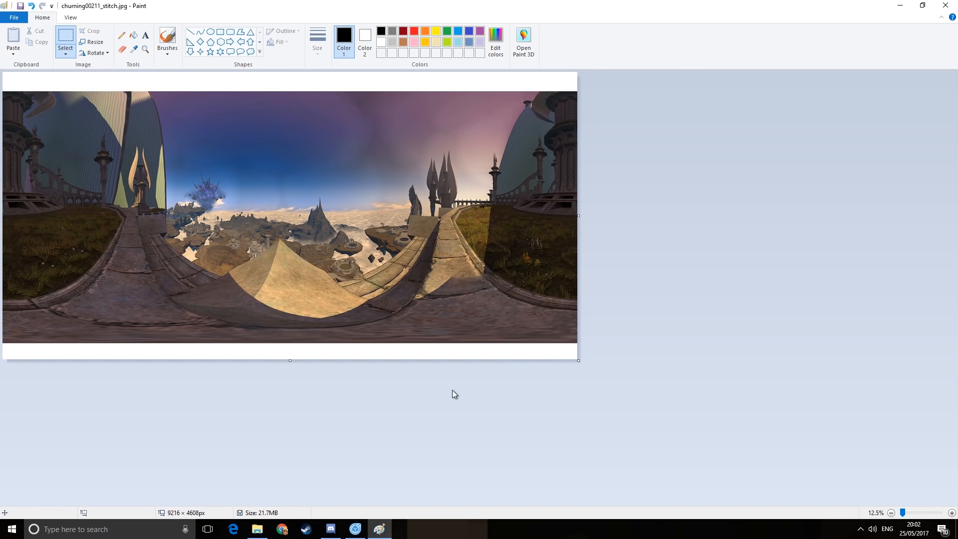
{"action": "mouse_move", "coordinate": [573, 339]}
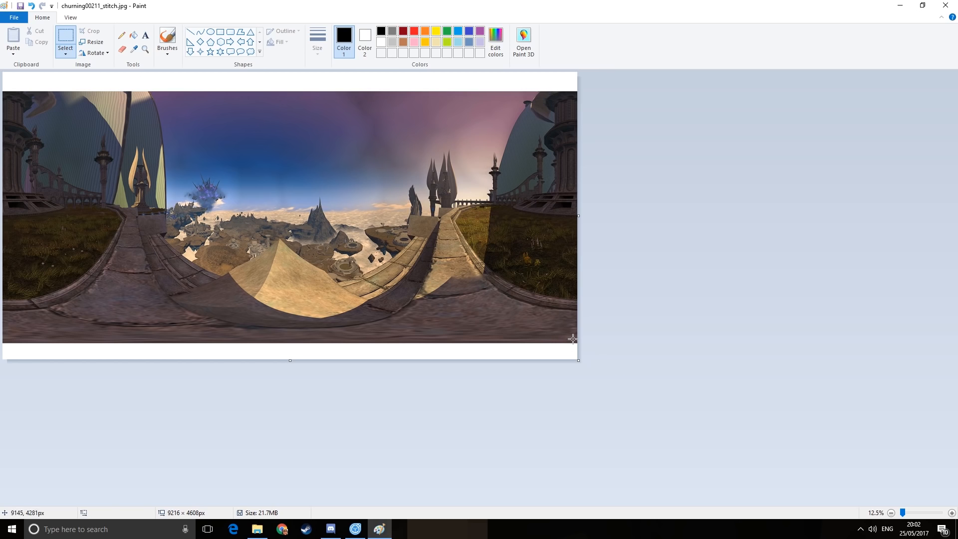
{"action": "mouse_move", "coordinate": [570, 335]}
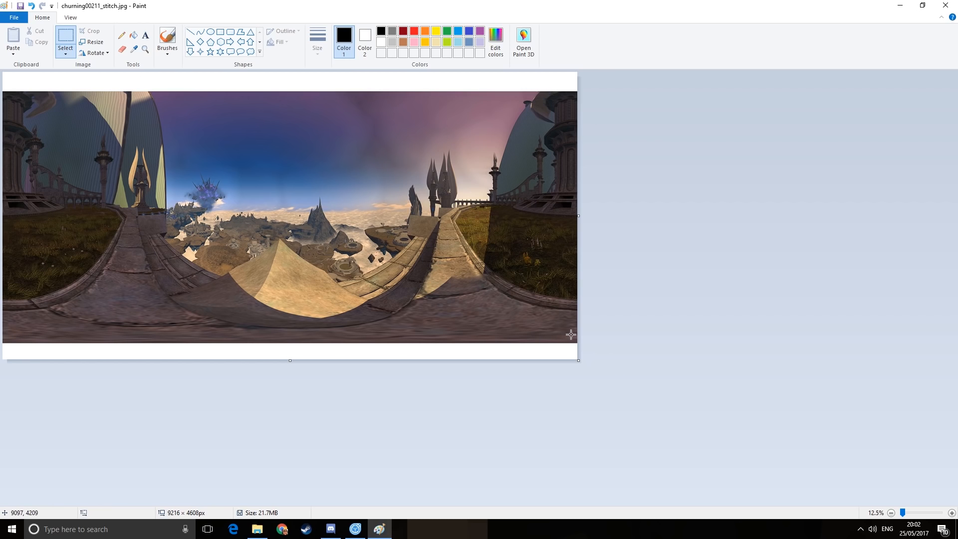
{"action": "mouse_move", "coordinate": [579, 341]}
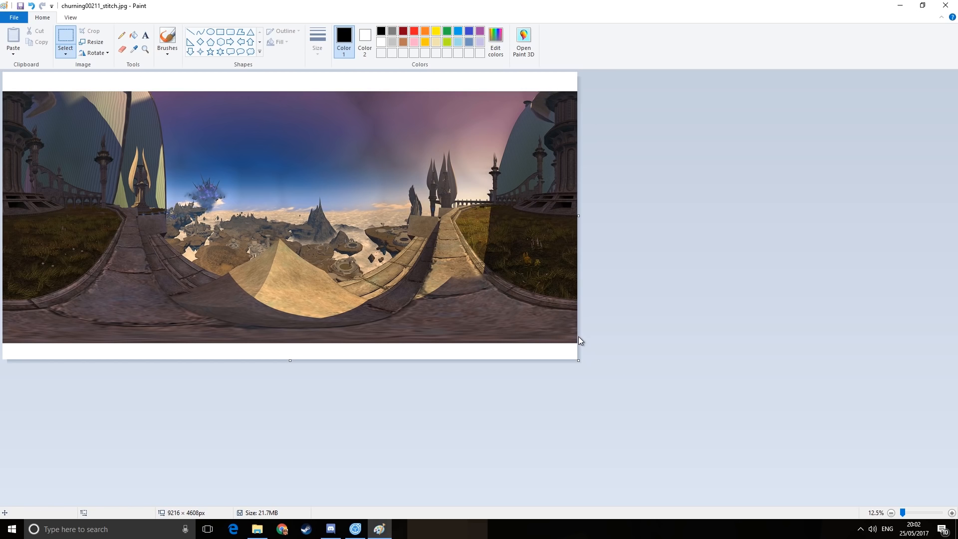
{"action": "mouse_move", "coordinate": [579, 342]}
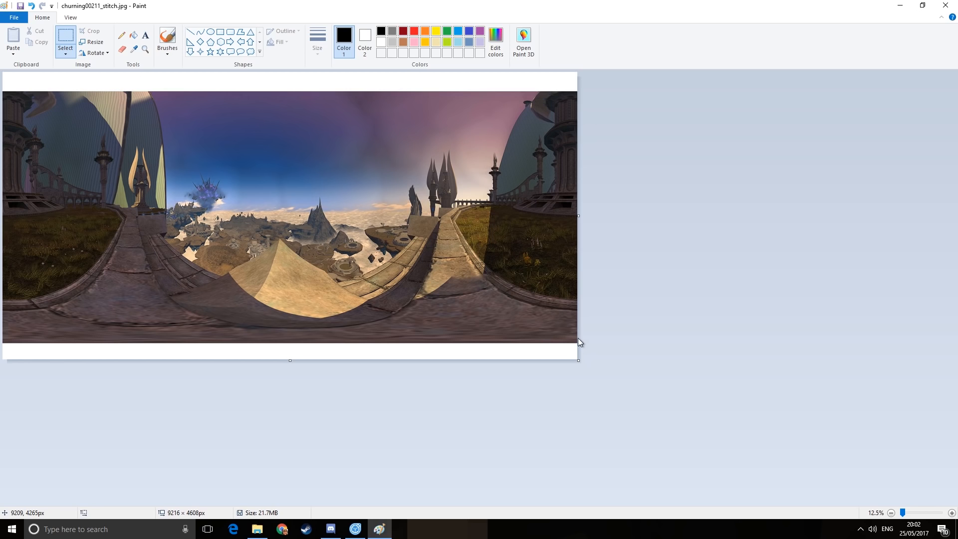
{"action": "mouse_move", "coordinate": [578, 334]}
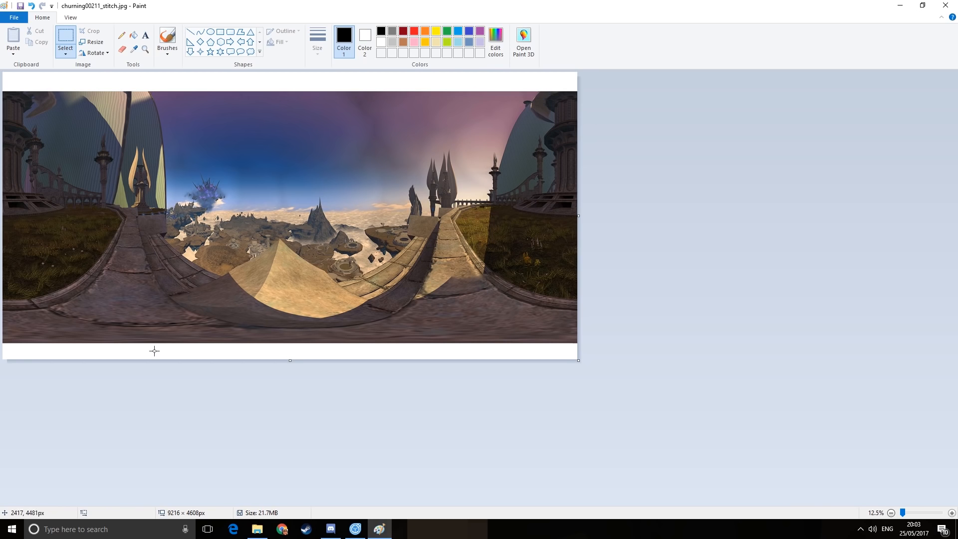
{"action": "mouse_move", "coordinate": [4, 360]}
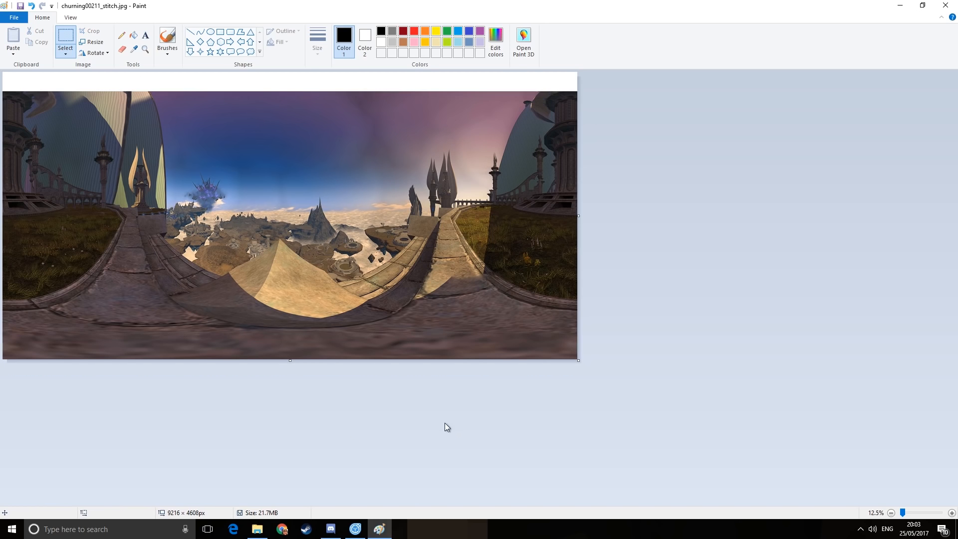
{"action": "mouse_move", "coordinate": [4, 95]}
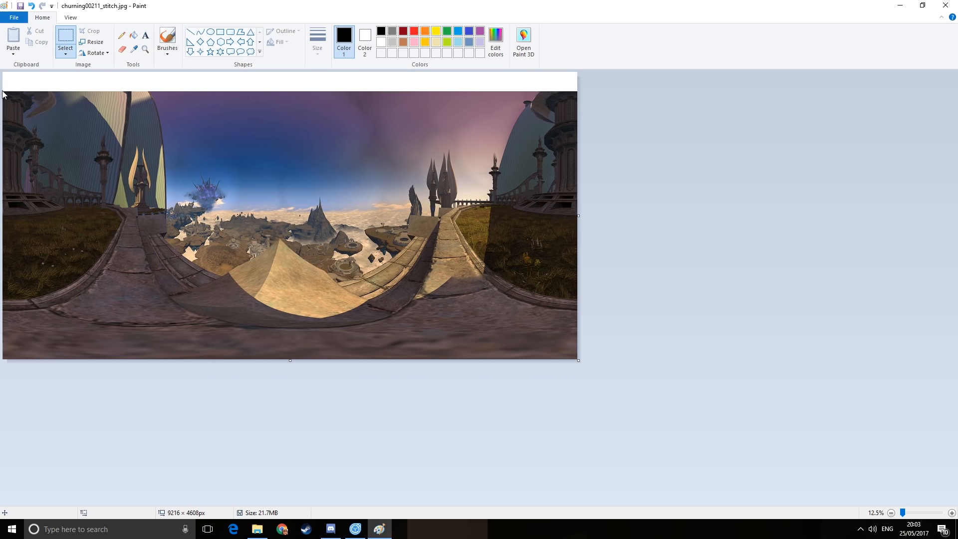
{"action": "mouse_move", "coordinate": [3, 92]}
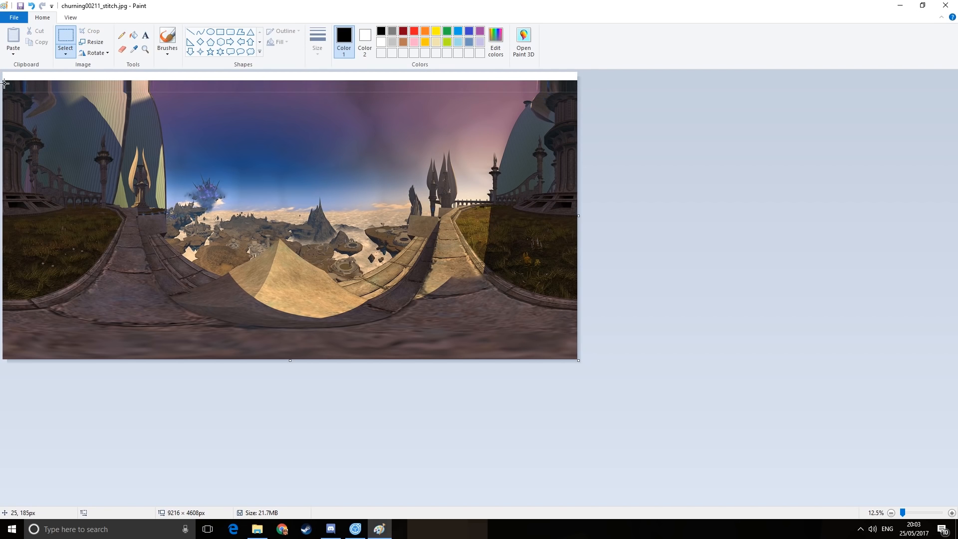
{"action": "mouse_move", "coordinate": [4, 84]}
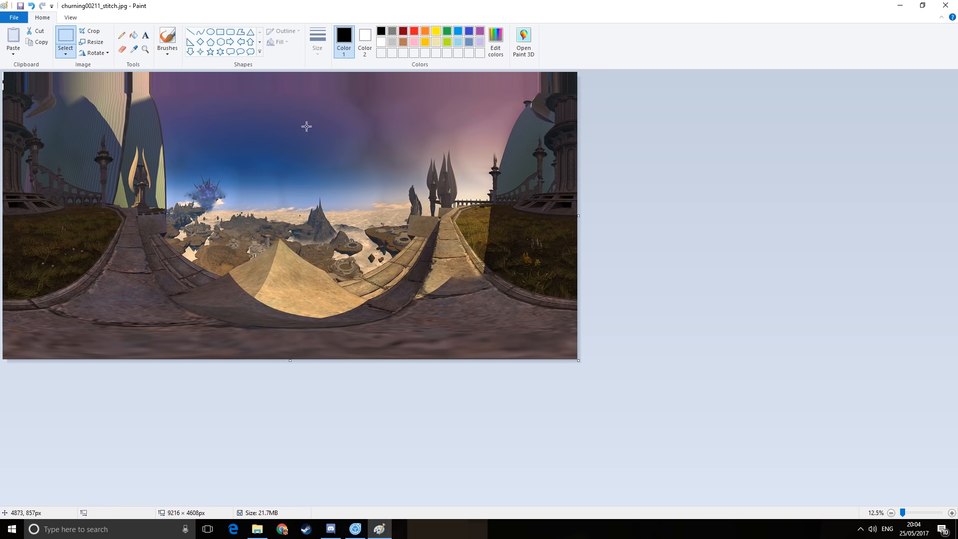
{"action": "mouse_move", "coordinate": [394, 222]}
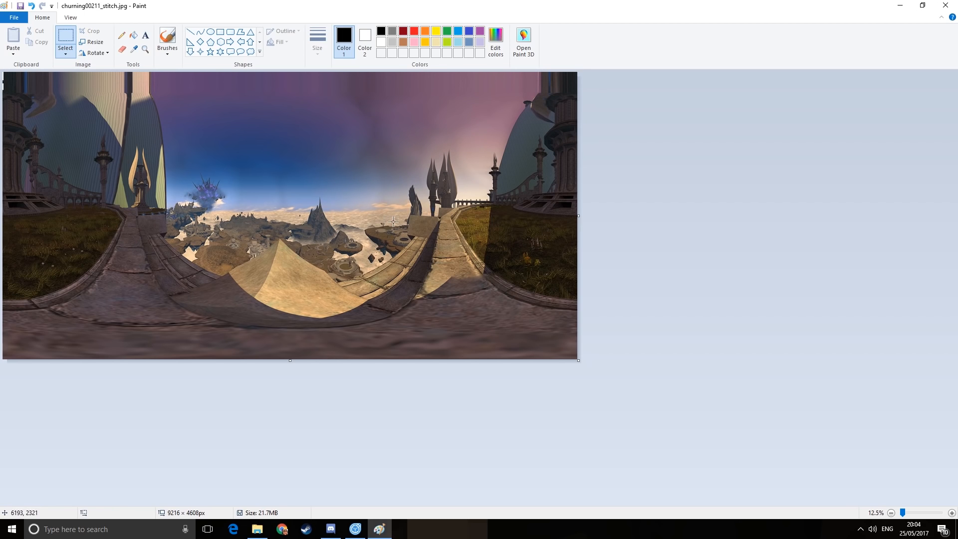
{"action": "mouse_move", "coordinate": [72, 96]}
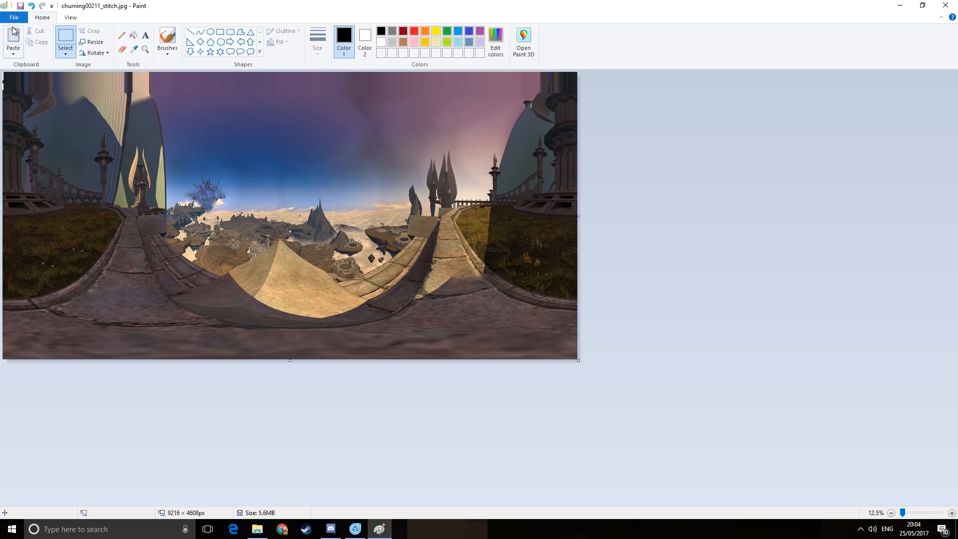
{"action": "mouse_move", "coordinate": [266, 176]}
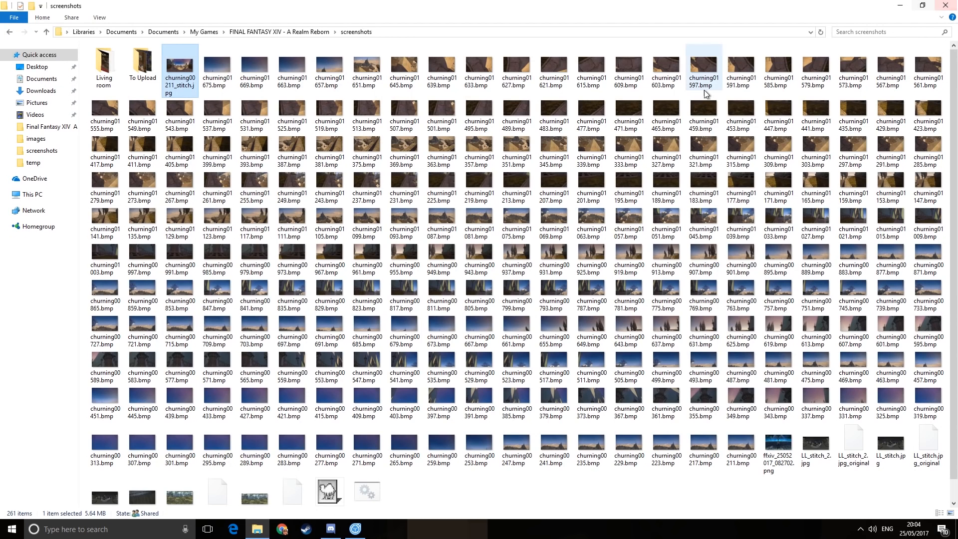
{"action": "mouse_move", "coordinate": [248, 90]}
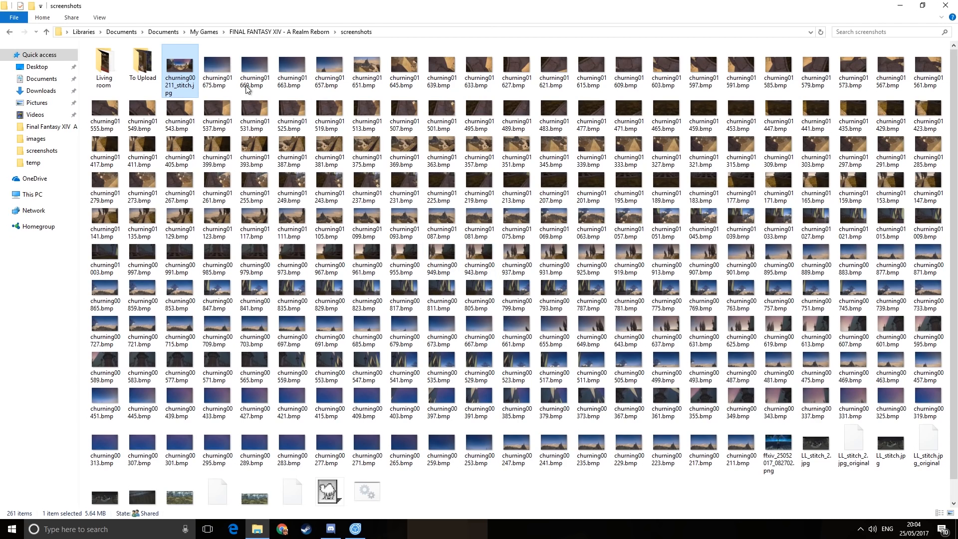
{"action": "mouse_move", "coordinate": [329, 295]}
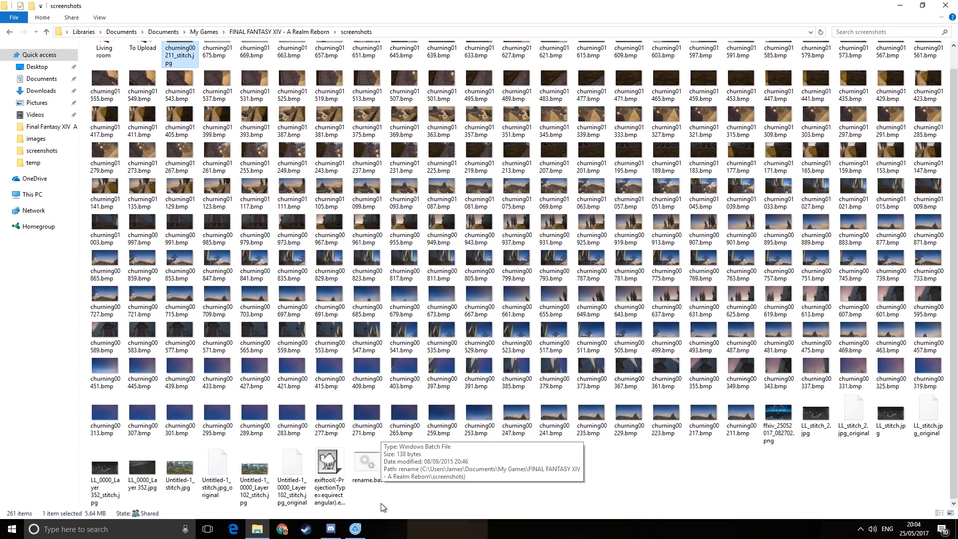
Run churning00211_stitch.jpg through the exiftool(-ProjectionType=equirectangular).exe tagger, keeping the _original backup
{"action": "left_click", "coordinate": [328, 473]}
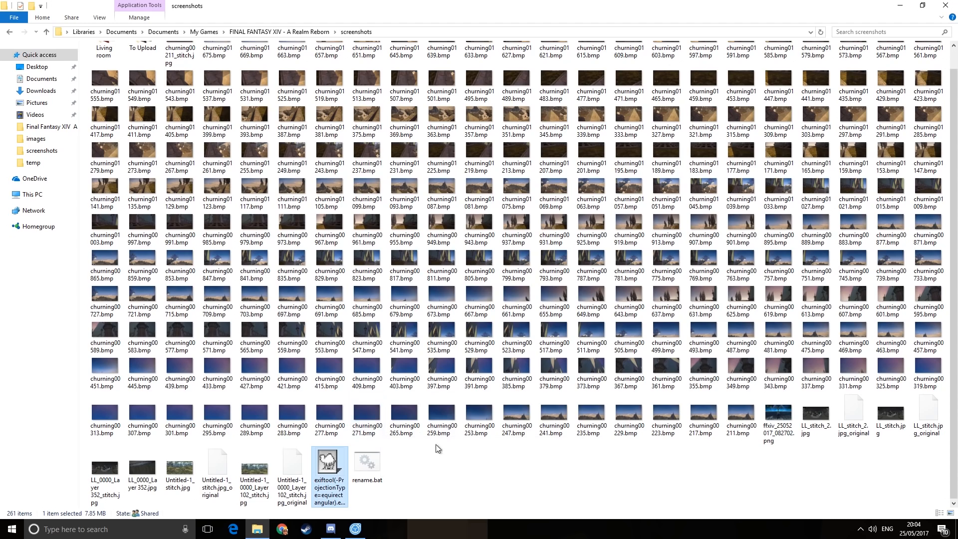
{"action": "left_click", "coordinate": [328, 464]}
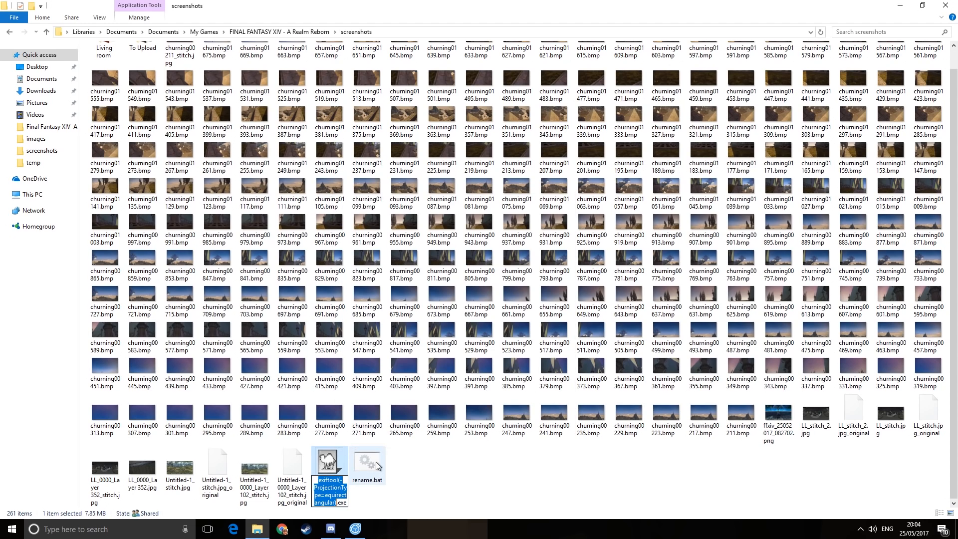
{"action": "mouse_move", "coordinate": [406, 508]}
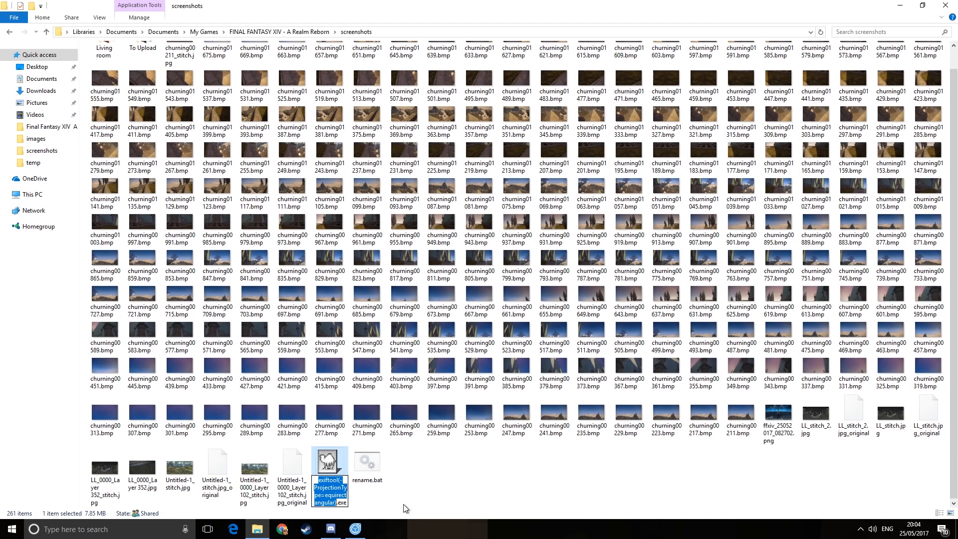
{"action": "mouse_move", "coordinate": [384, 523]}
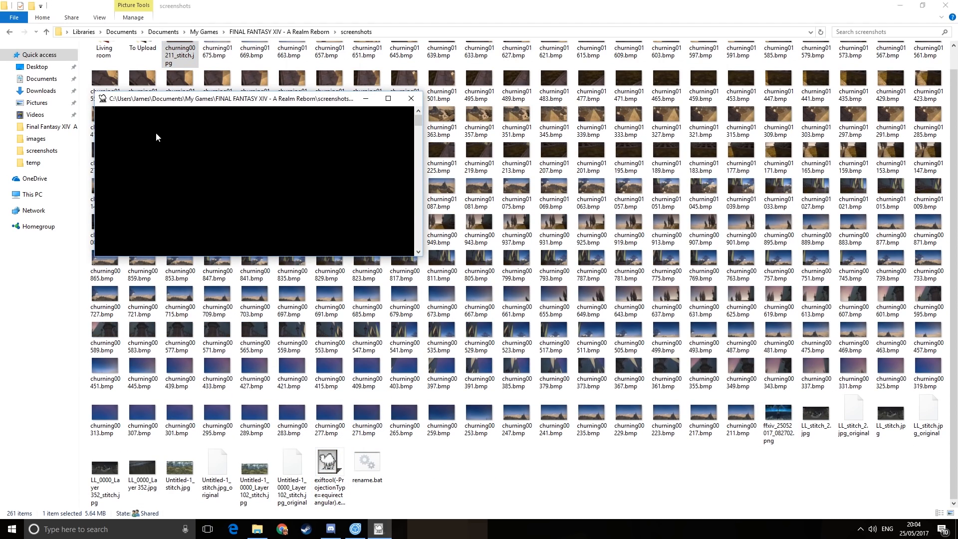
{"action": "mouse_move", "coordinate": [102, 118]}
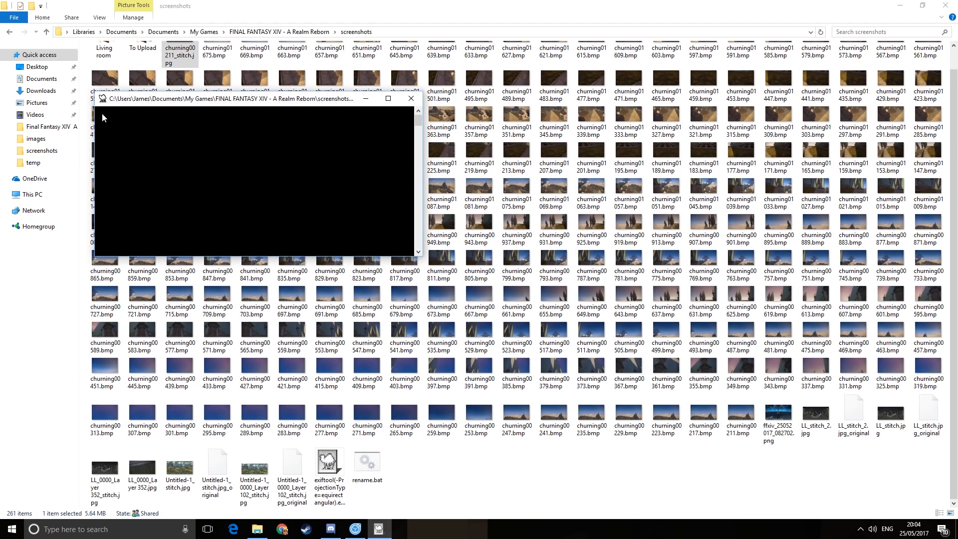
{"action": "left_click", "coordinate": [410, 99]}
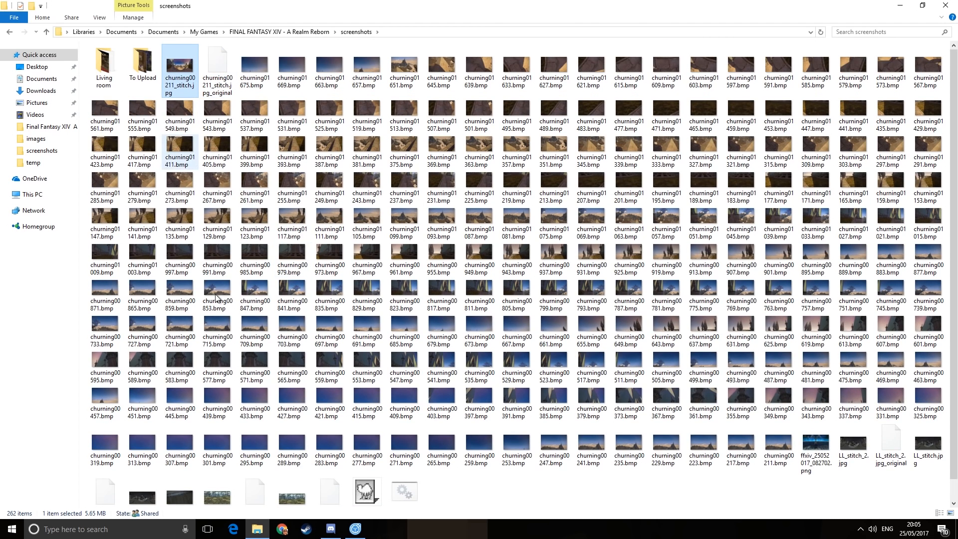
Upload churning00211_stitch.jpg via Photo/Video in Facebook and post it as a 360 photo
{"action": "left_click", "coordinate": [281, 529]}
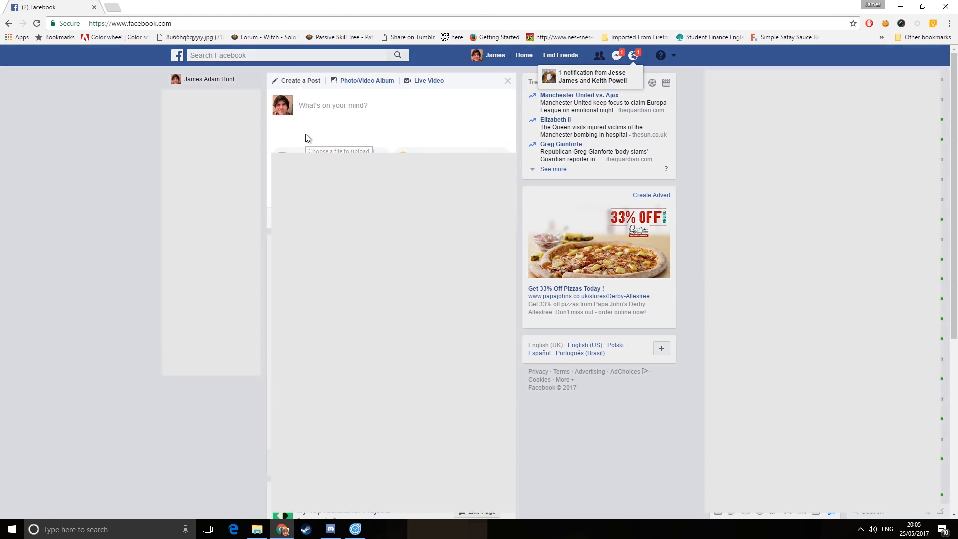
{"action": "left_click", "coordinate": [339, 151]}
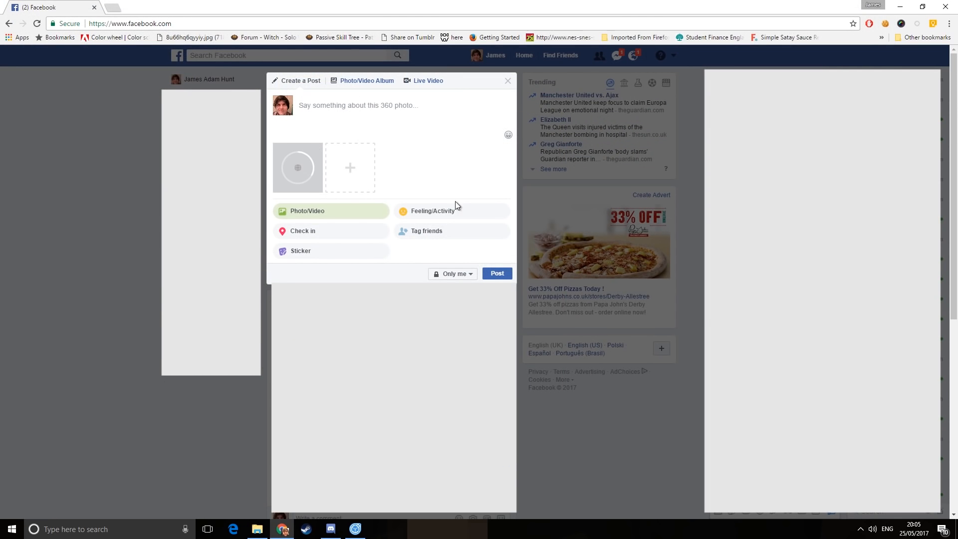
{"action": "left_click", "coordinate": [497, 274]}
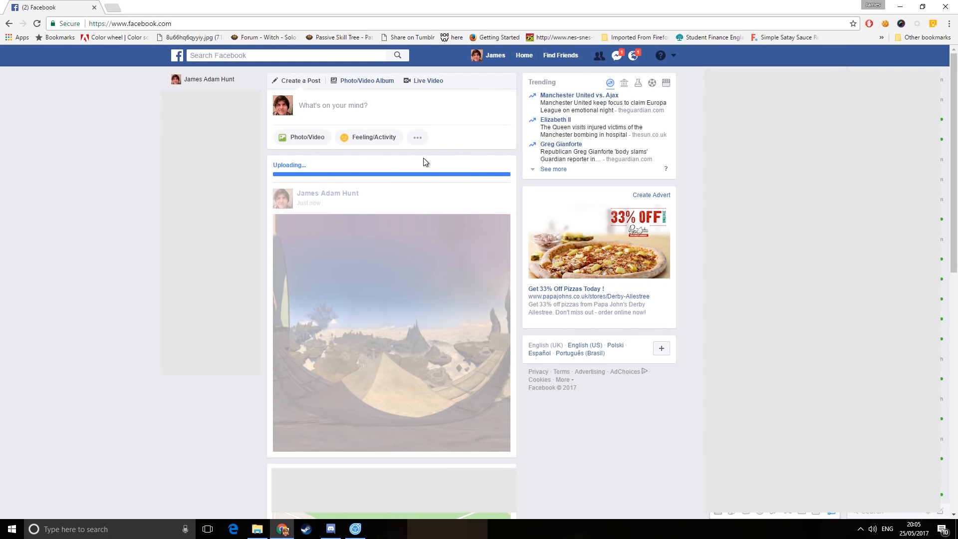
{"action": "mouse_move", "coordinate": [480, 182]}
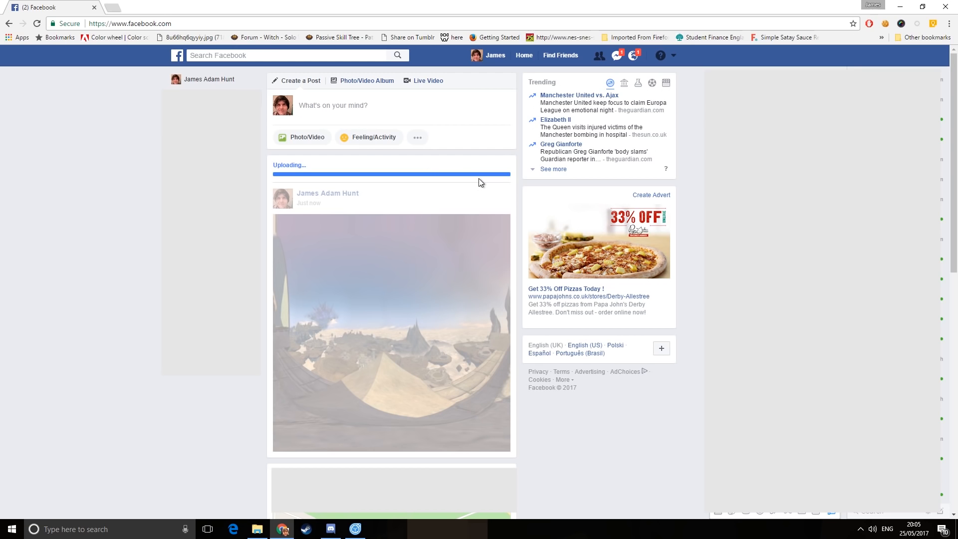
{"action": "mouse_move", "coordinate": [483, 182]}
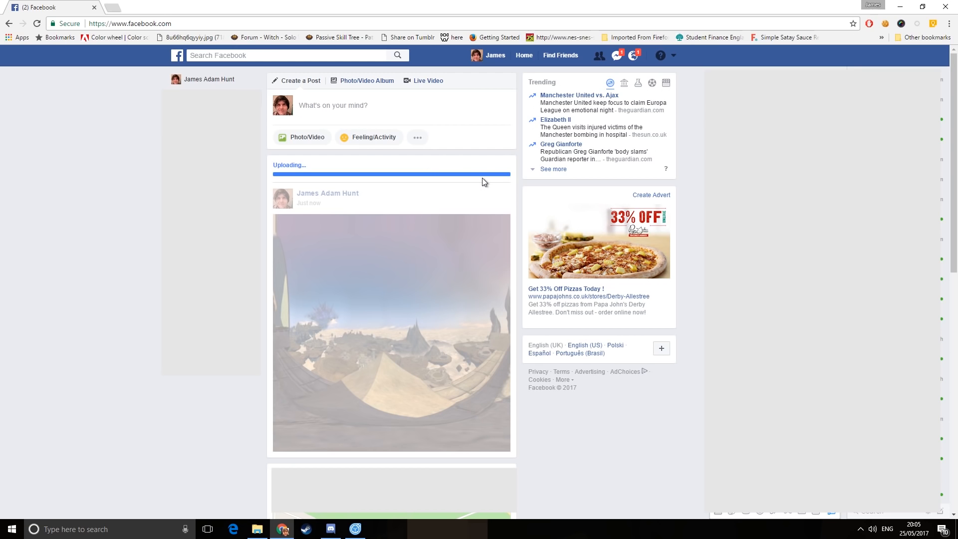
{"action": "mouse_move", "coordinate": [477, 186]}
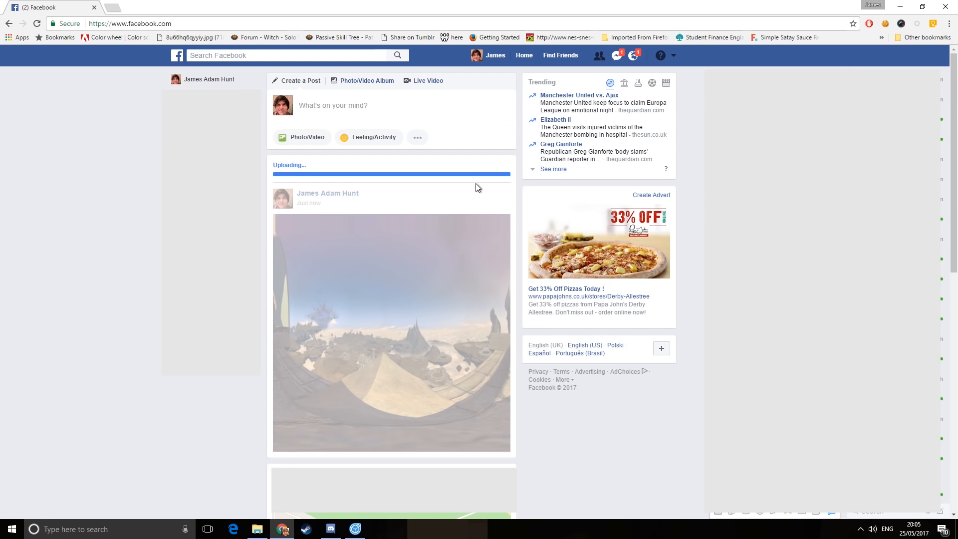
{"action": "mouse_move", "coordinate": [466, 206]}
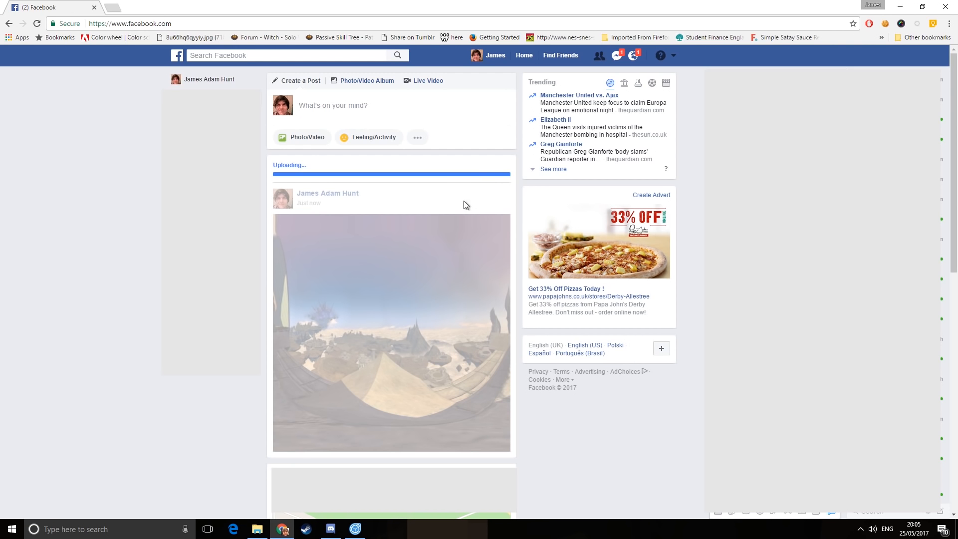